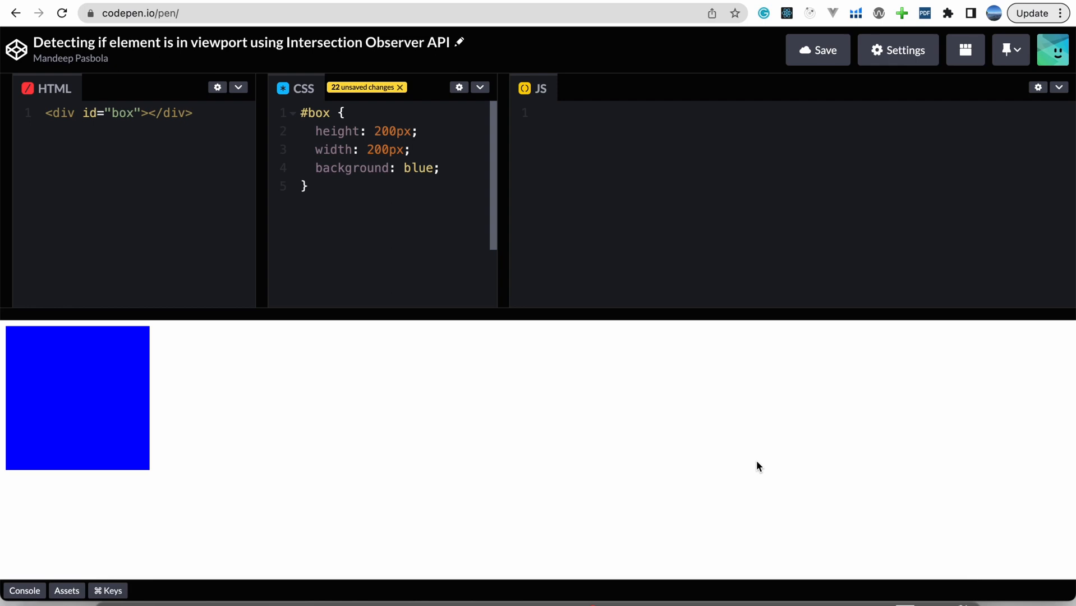
mouse_move(173, 163)
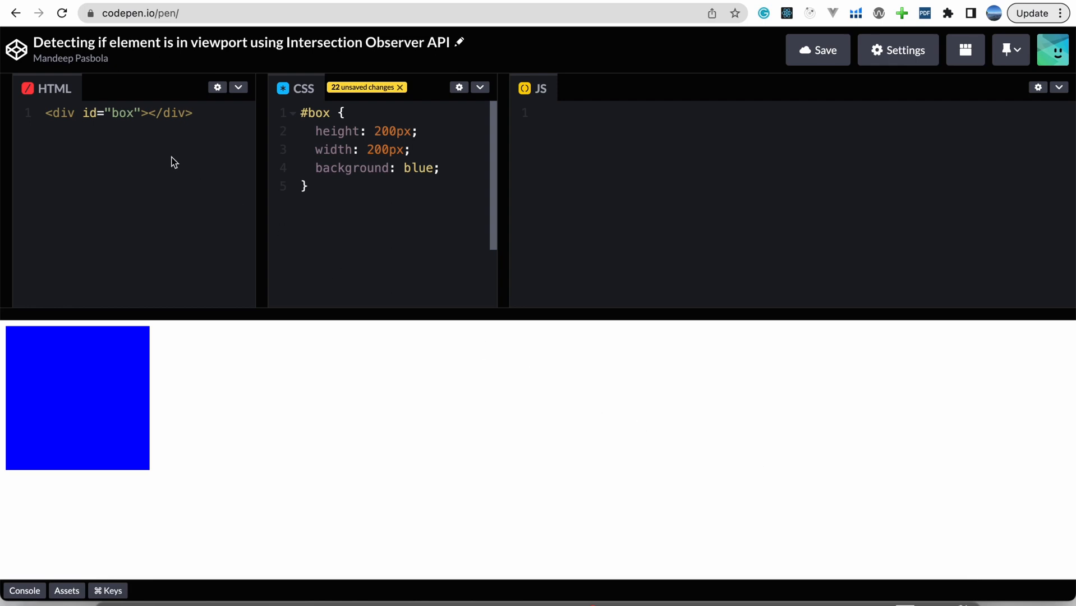
mouse_move(162, 360)
type("const target")
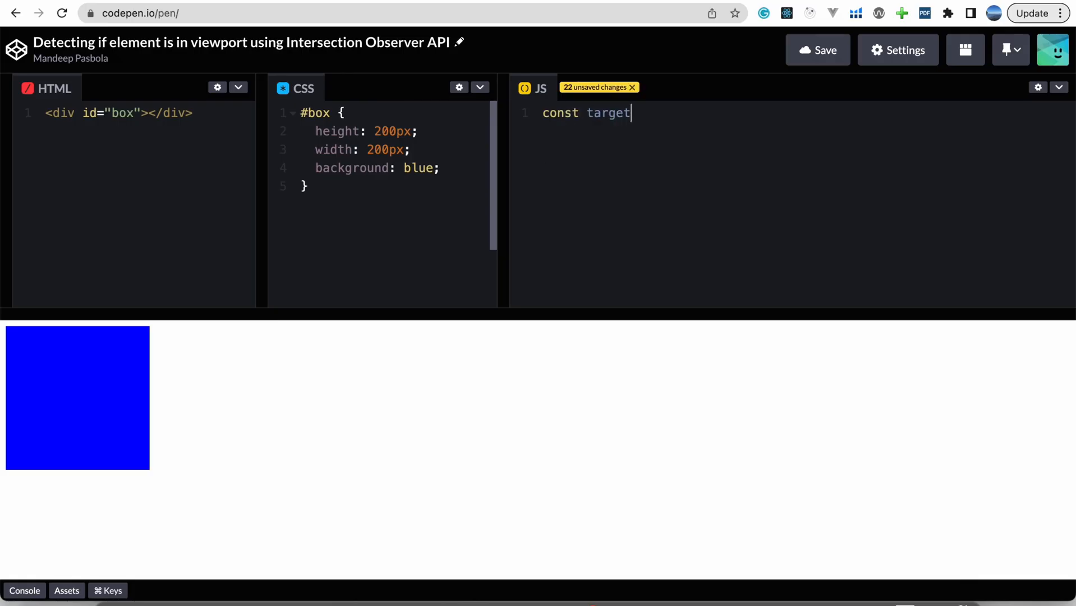
Assign the #box element to target and create new IntersectionObserver(callback, options)
type("= document.getElementById(\"box\");")
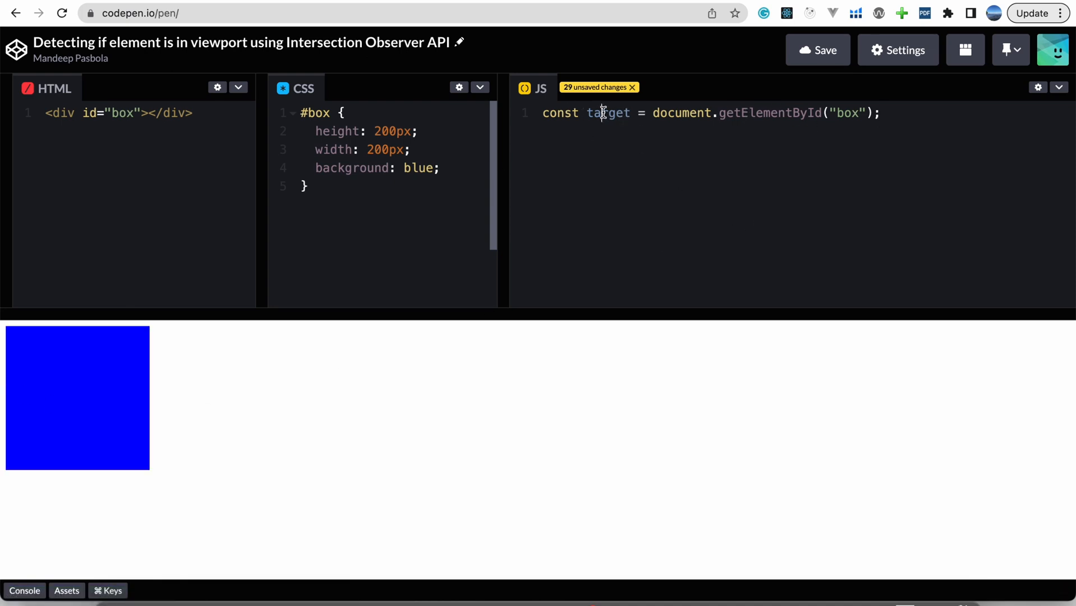
double_click(606, 112)
type("const observer = new Interse")
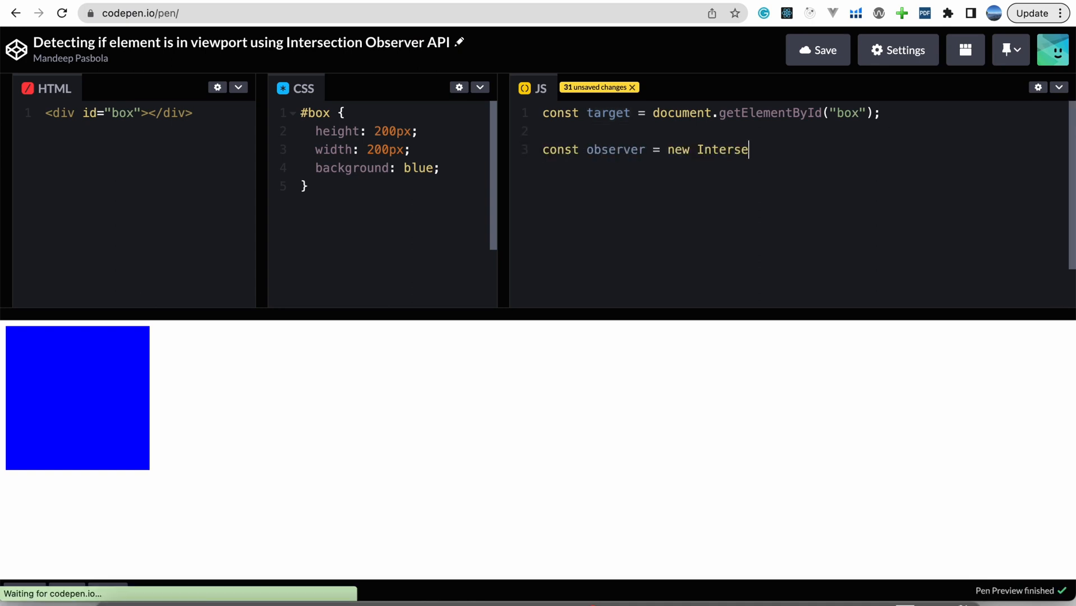
type("ctionObserver()")
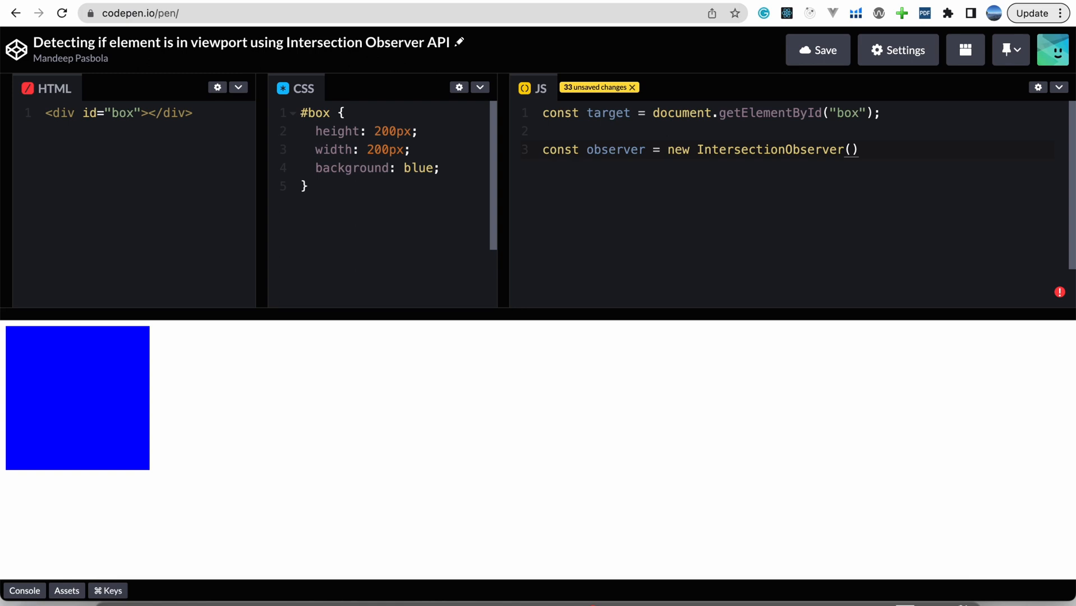
type("callba")
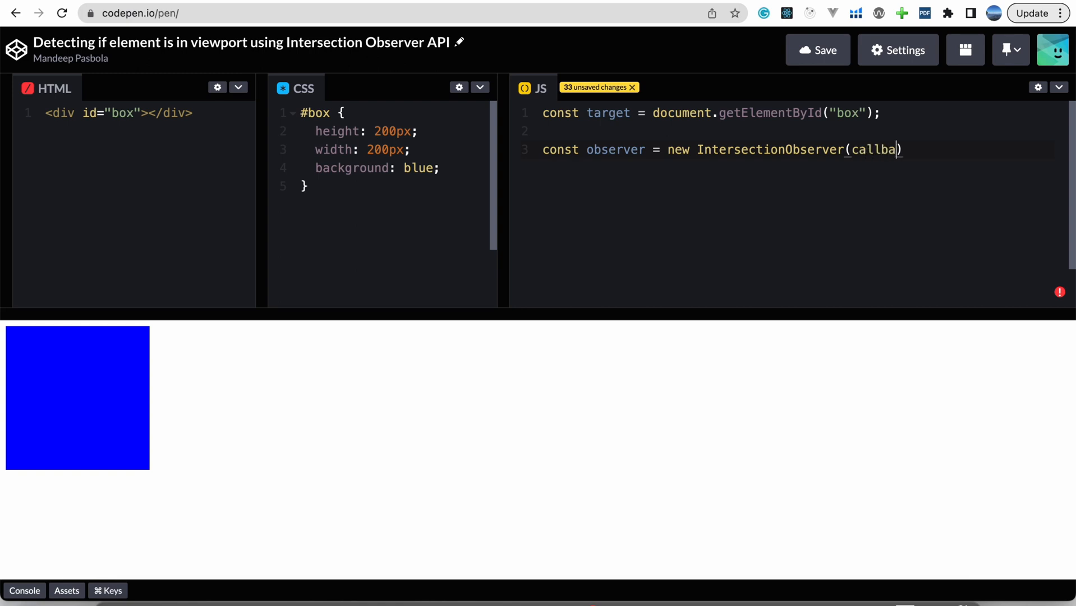
type("ck")
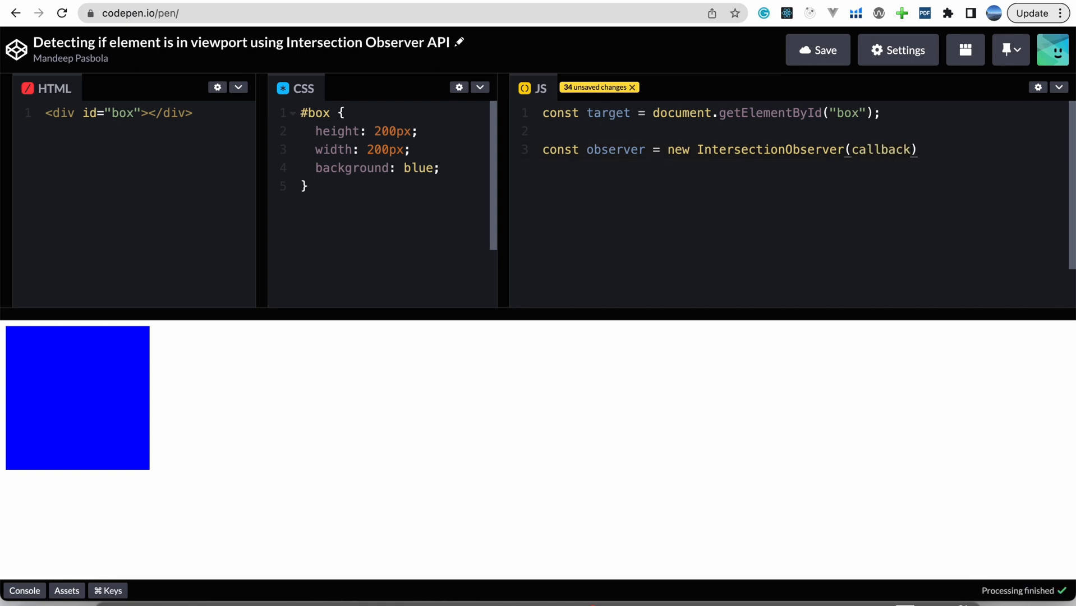
type(", options")
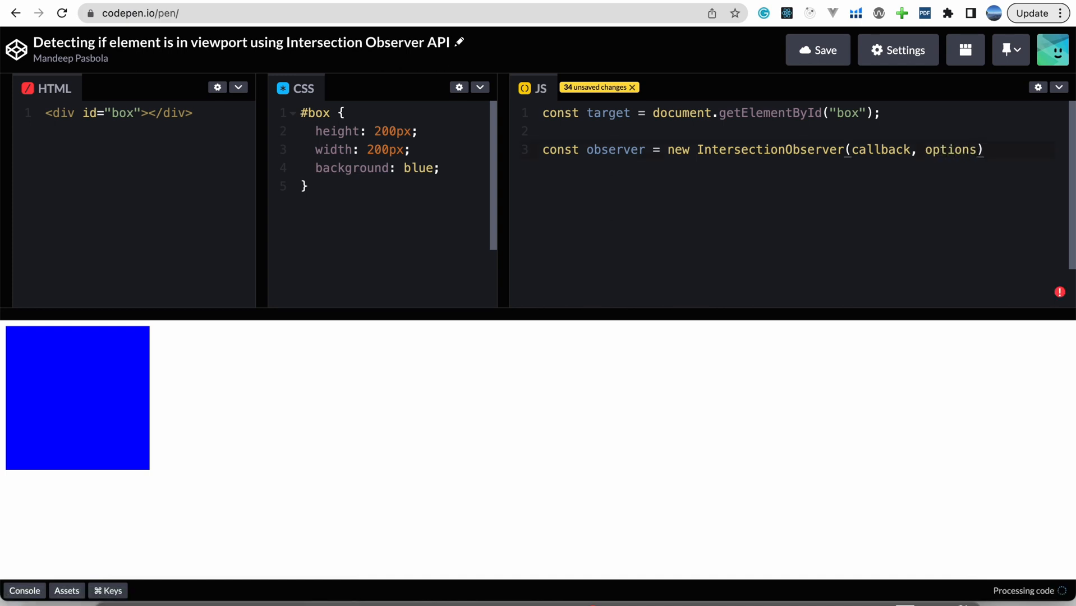
type(";")
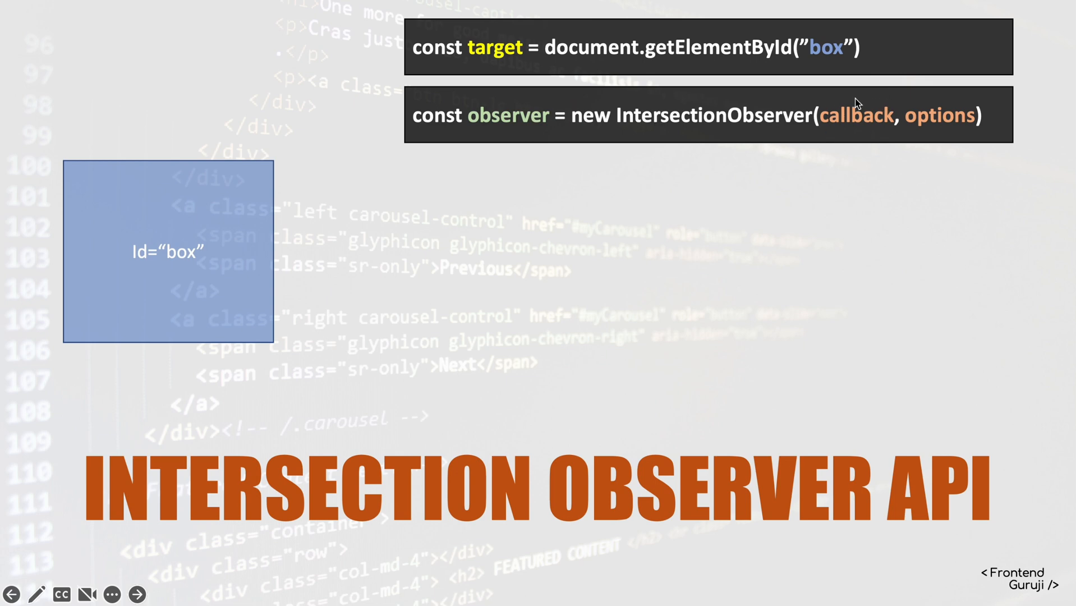
mouse_move(901, 99)
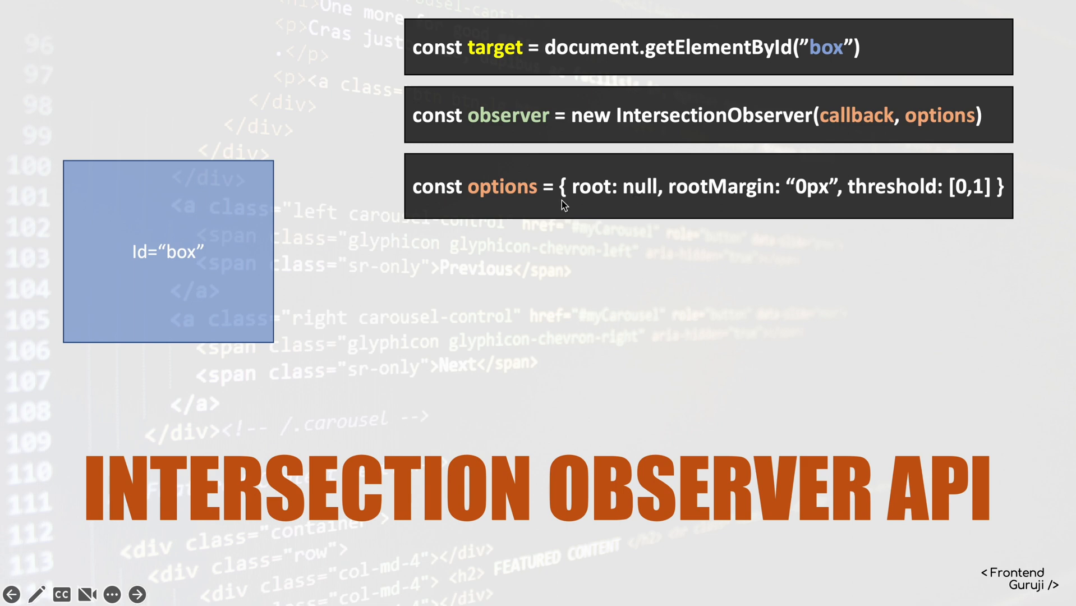
mouse_move(593, 201)
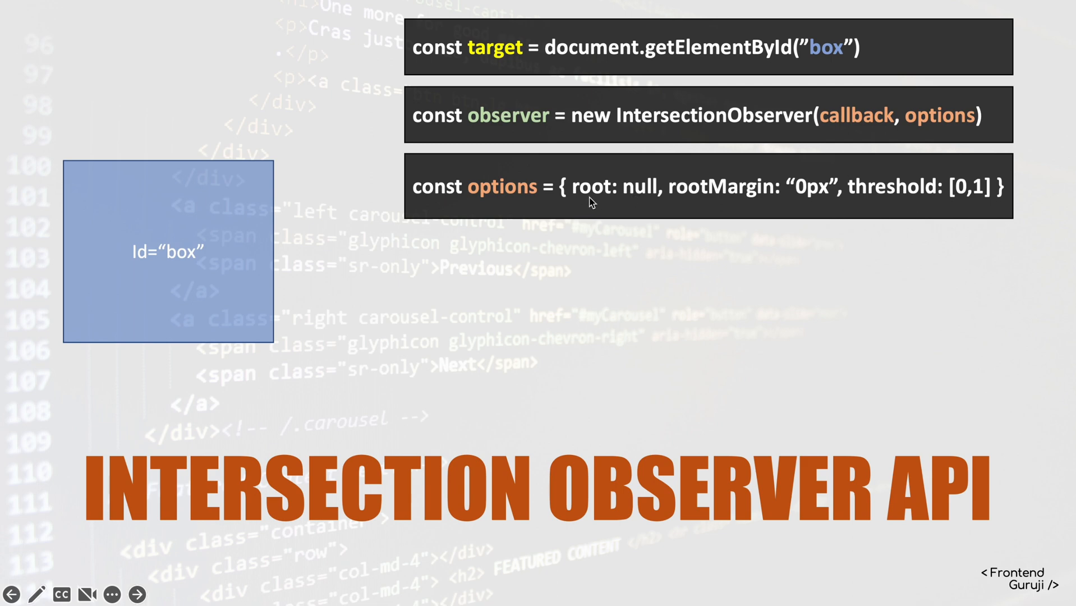
mouse_move(612, 199)
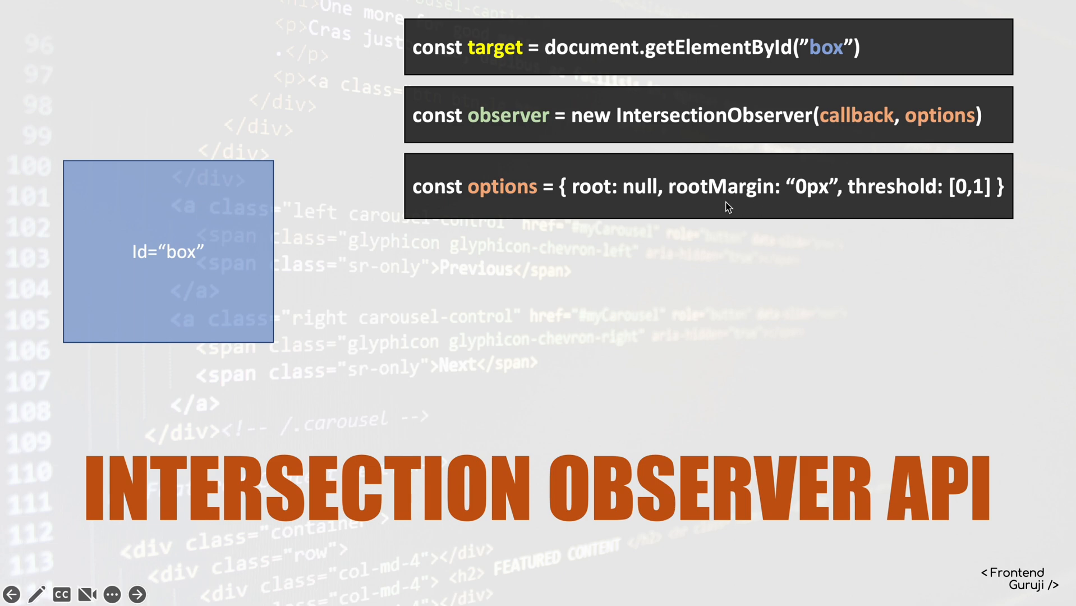
mouse_move(582, 202)
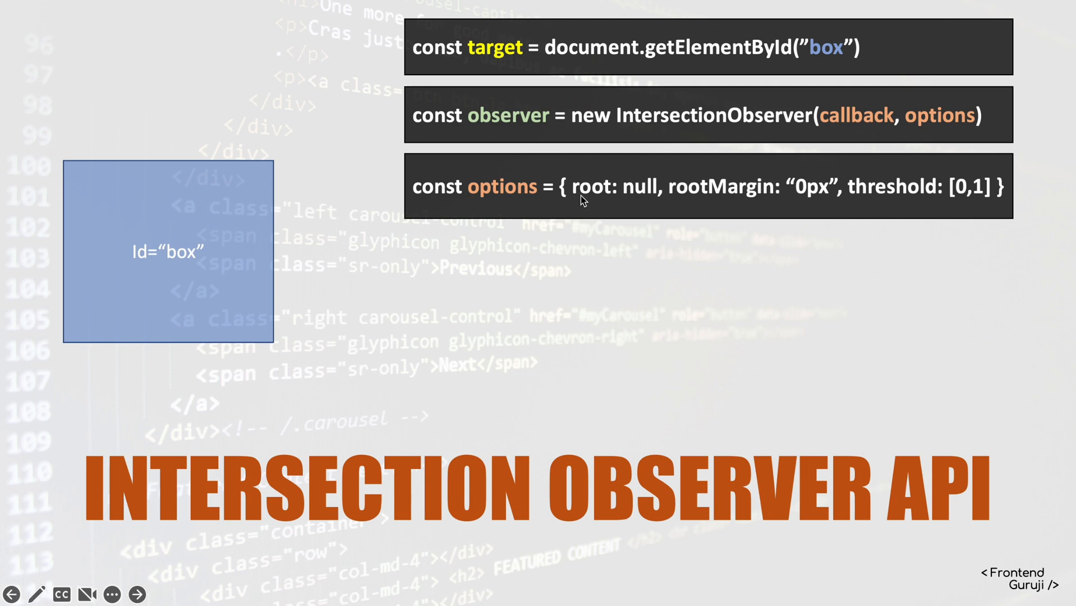
mouse_move(589, 196)
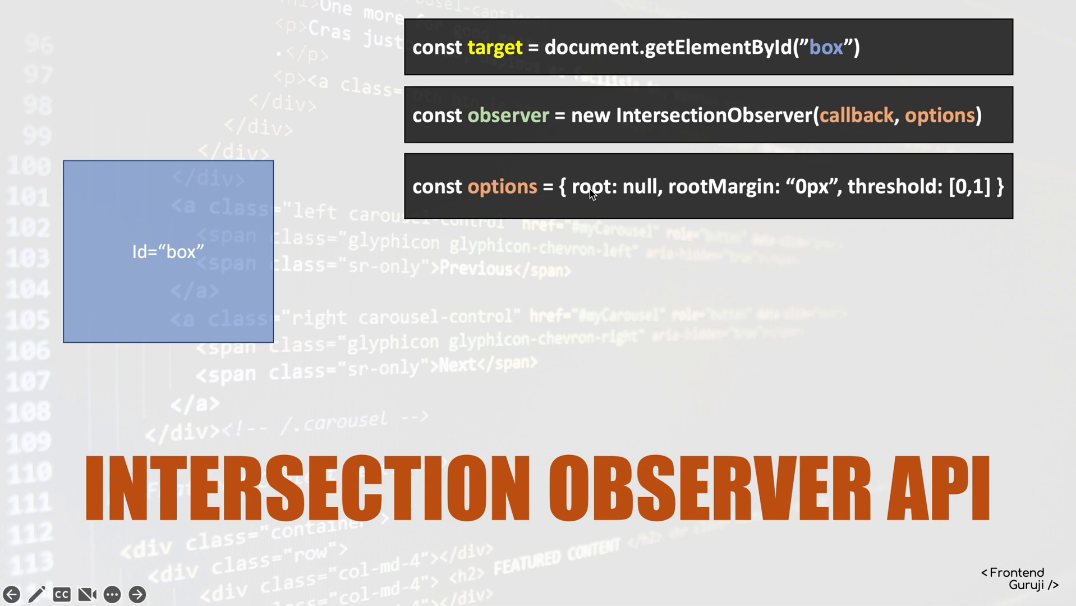
mouse_move(597, 188)
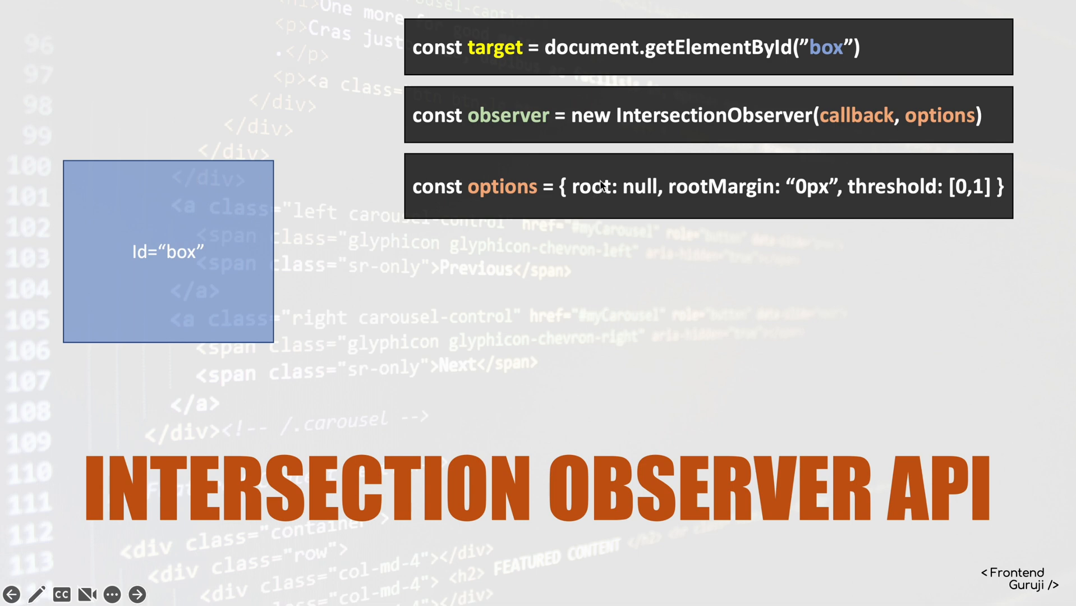
mouse_move(641, 161)
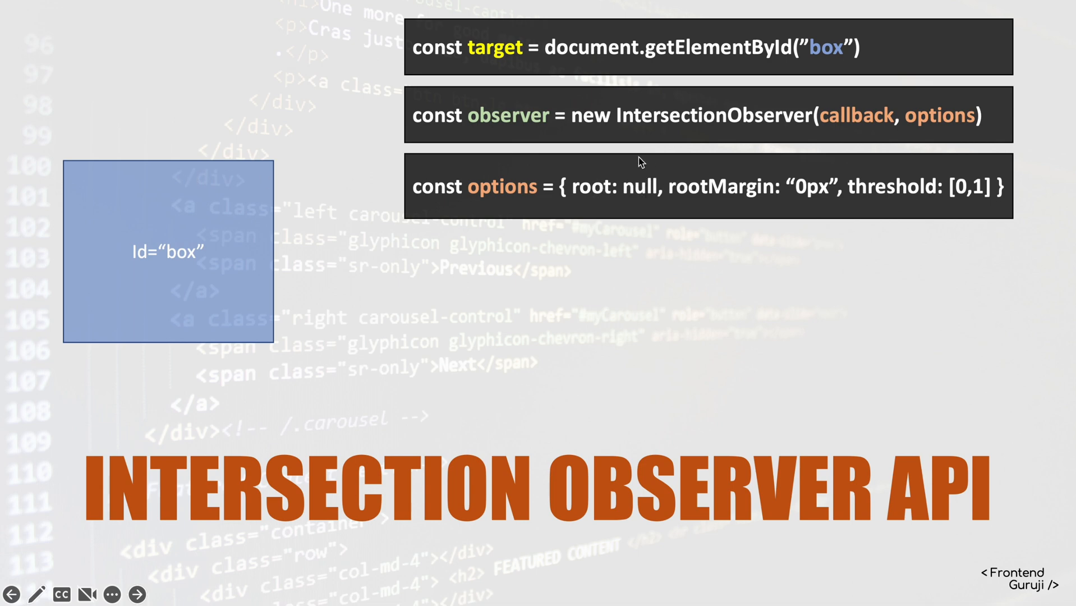
mouse_move(566, 169)
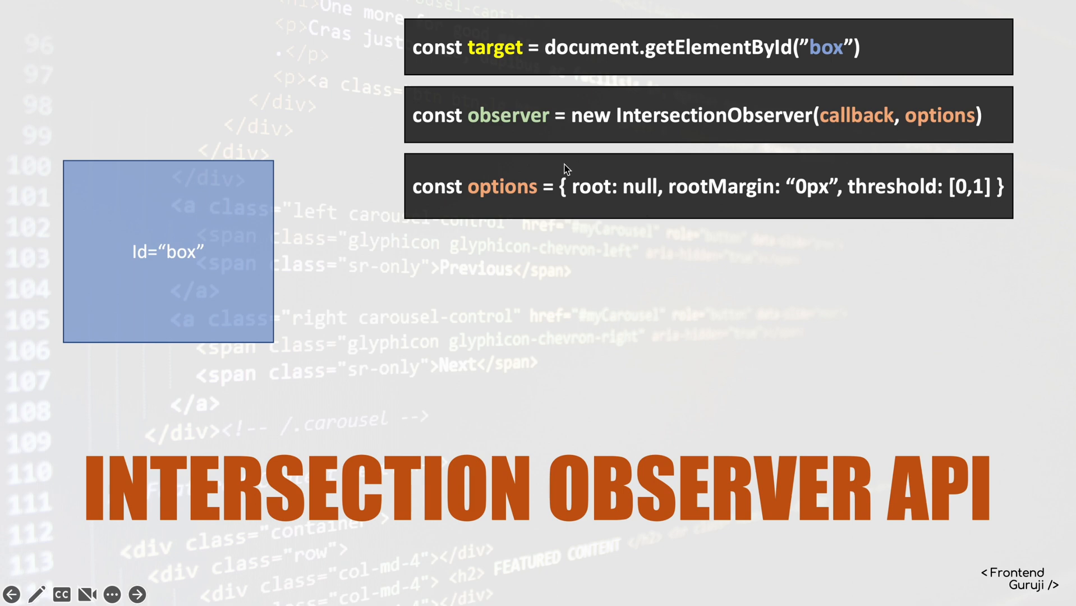
mouse_move(329, 28)
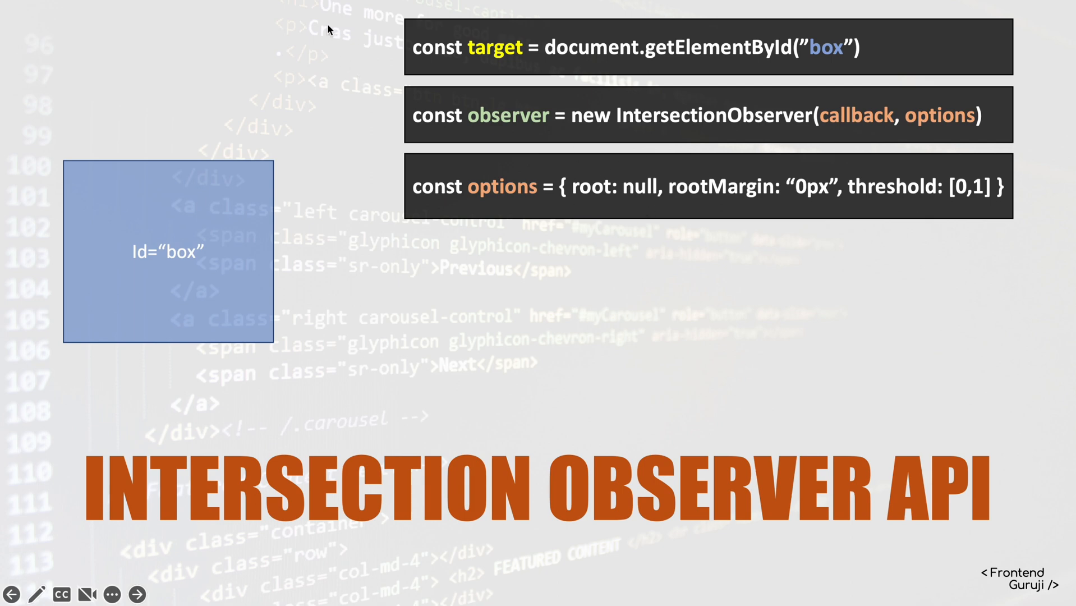
mouse_move(897, 504)
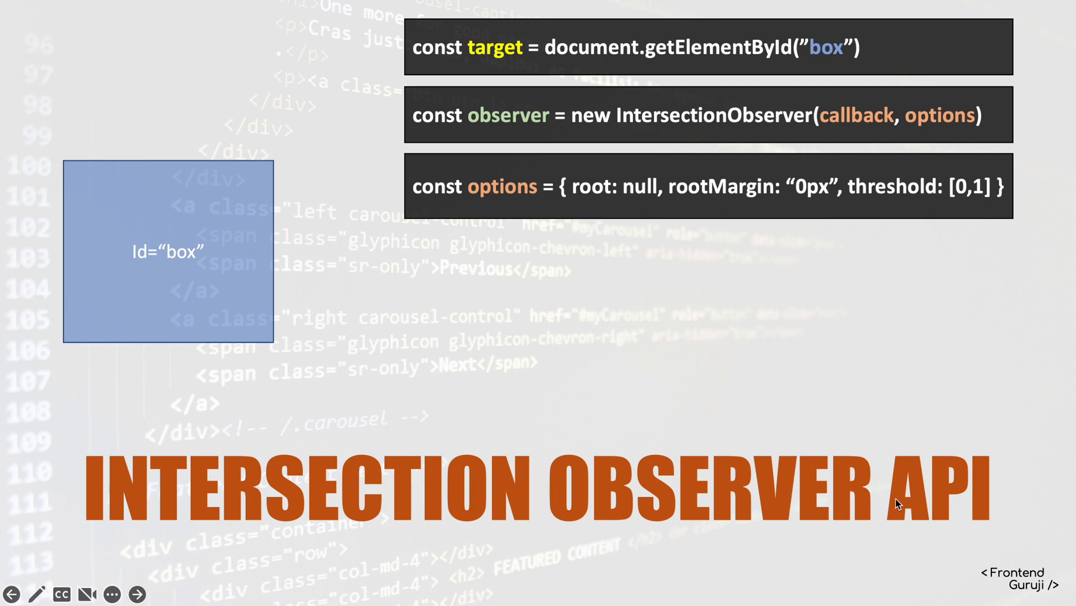
mouse_move(640, 198)
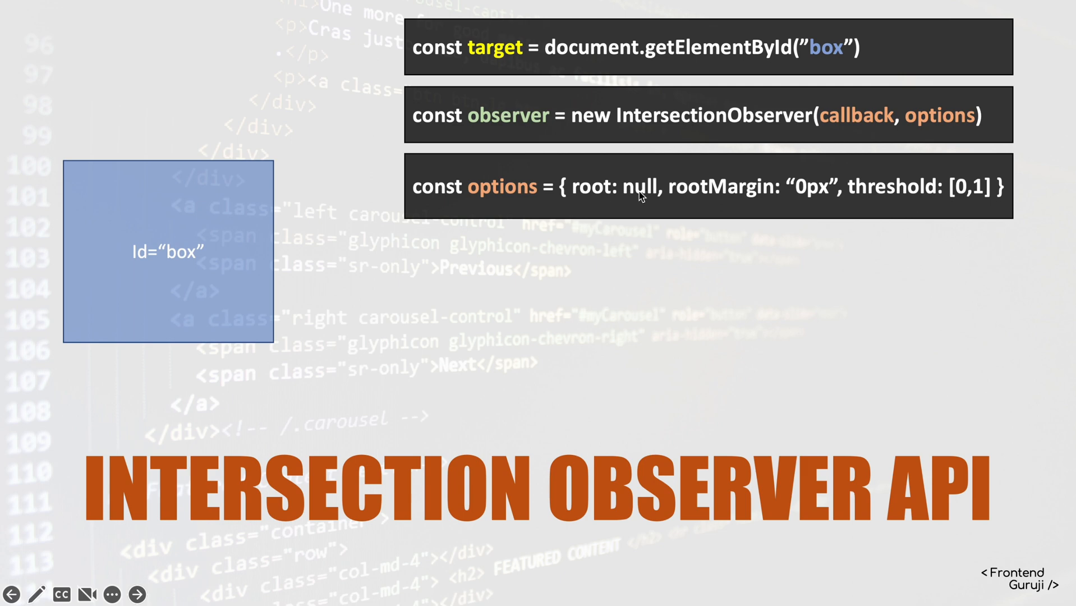
mouse_move(660, 189)
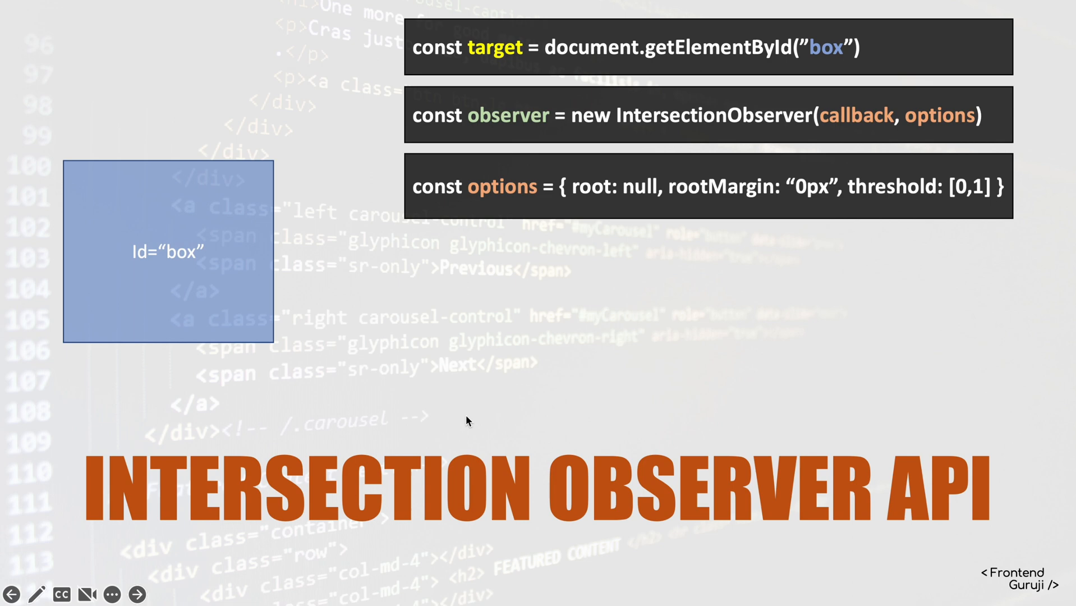
mouse_move(645, 163)
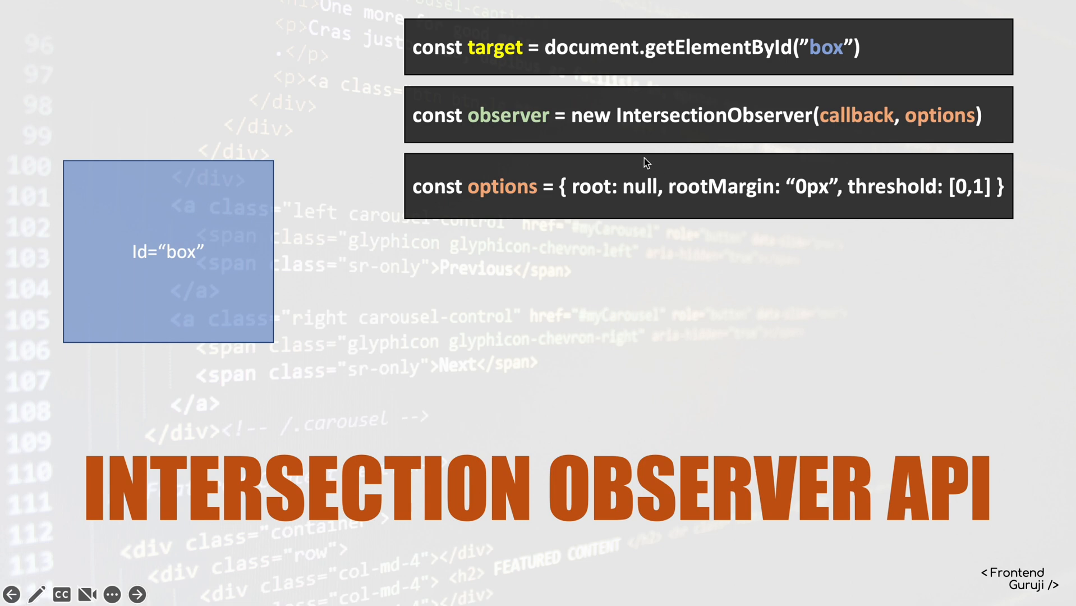
mouse_move(645, 187)
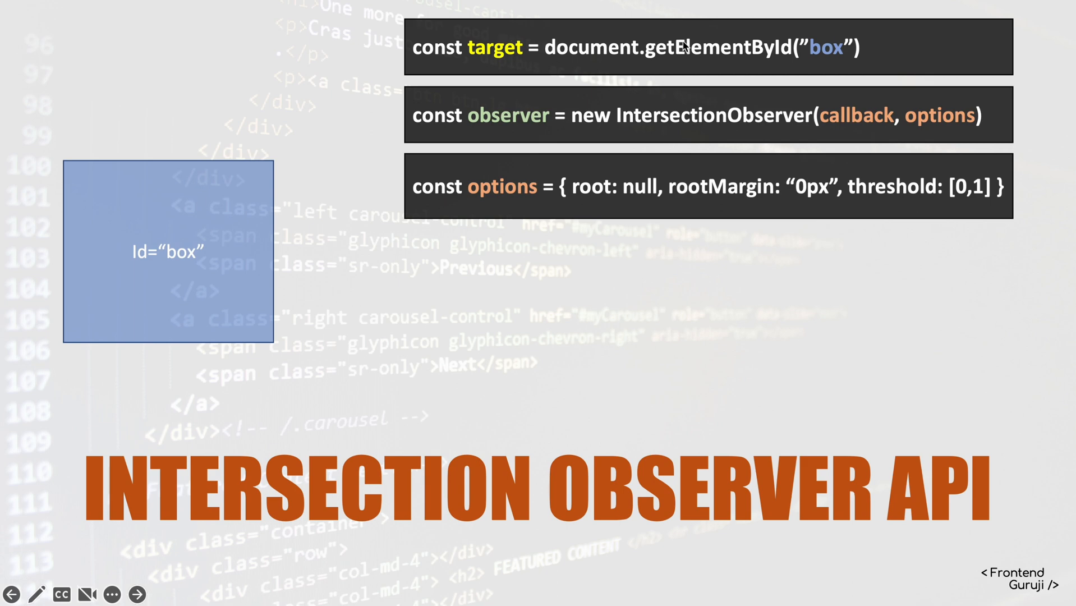
mouse_move(741, 207)
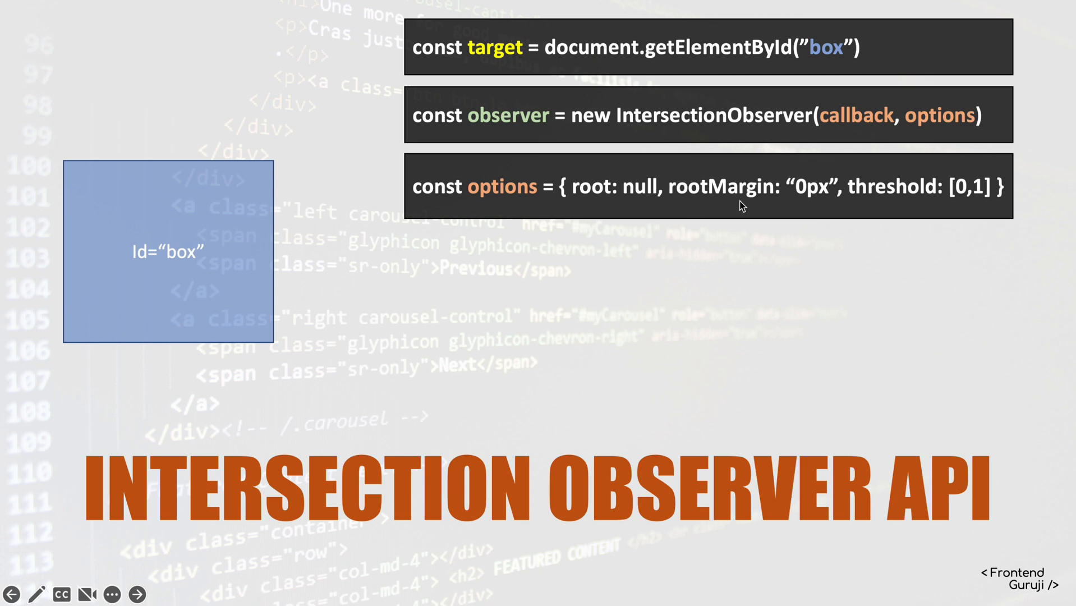
mouse_move(688, 179)
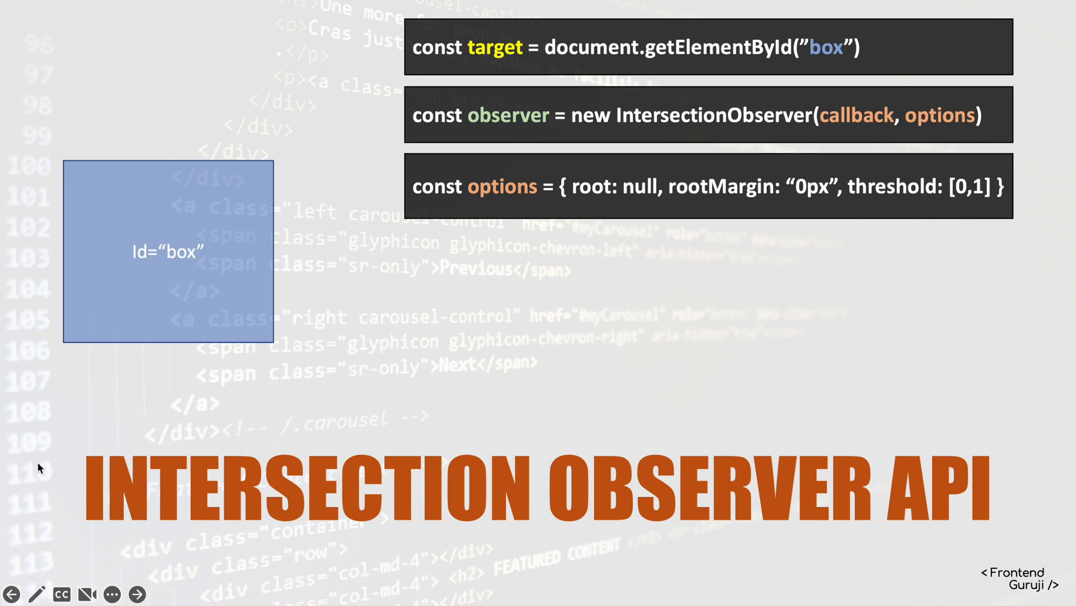
mouse_move(197, 24)
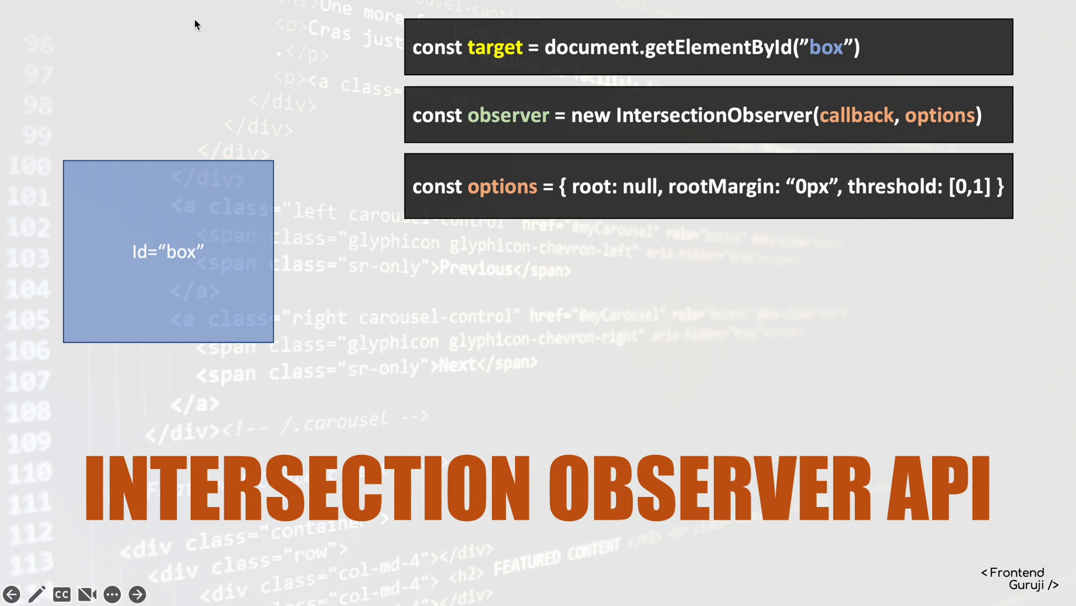
mouse_move(184, 46)
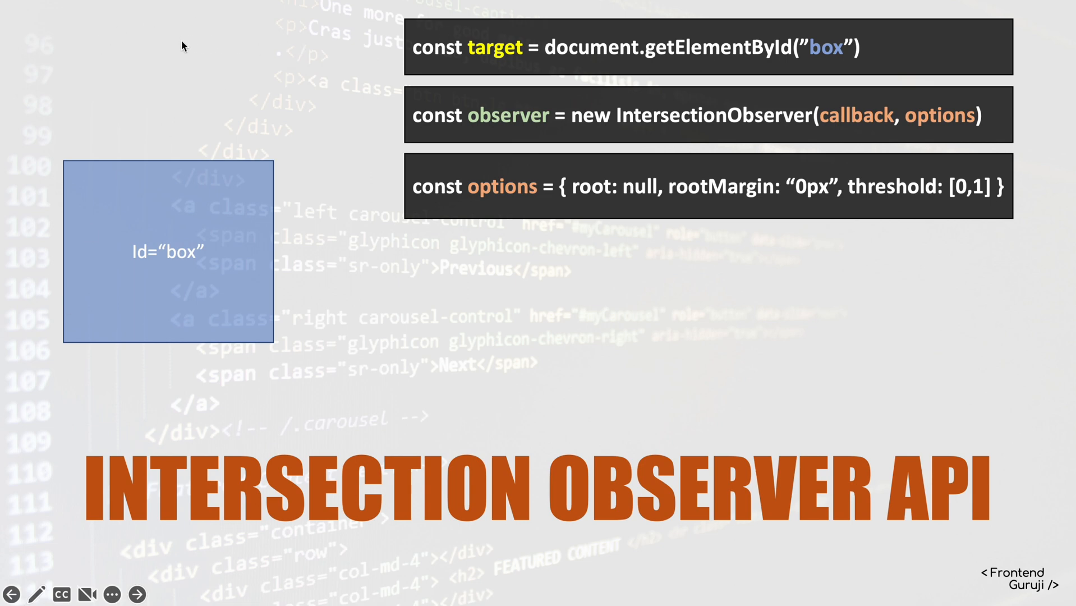
mouse_move(262, 53)
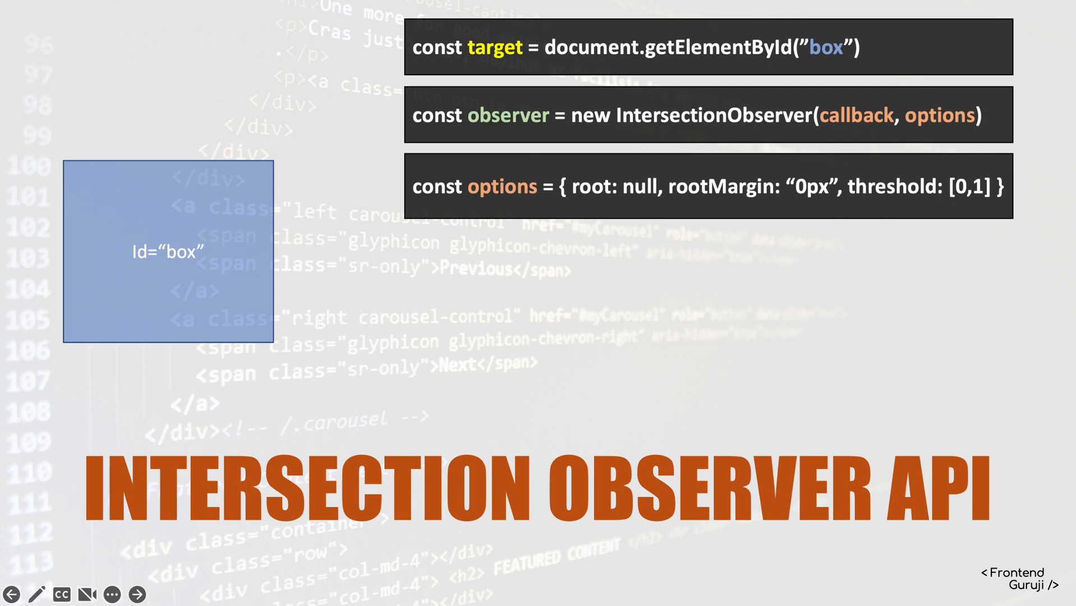
mouse_move(778, 196)
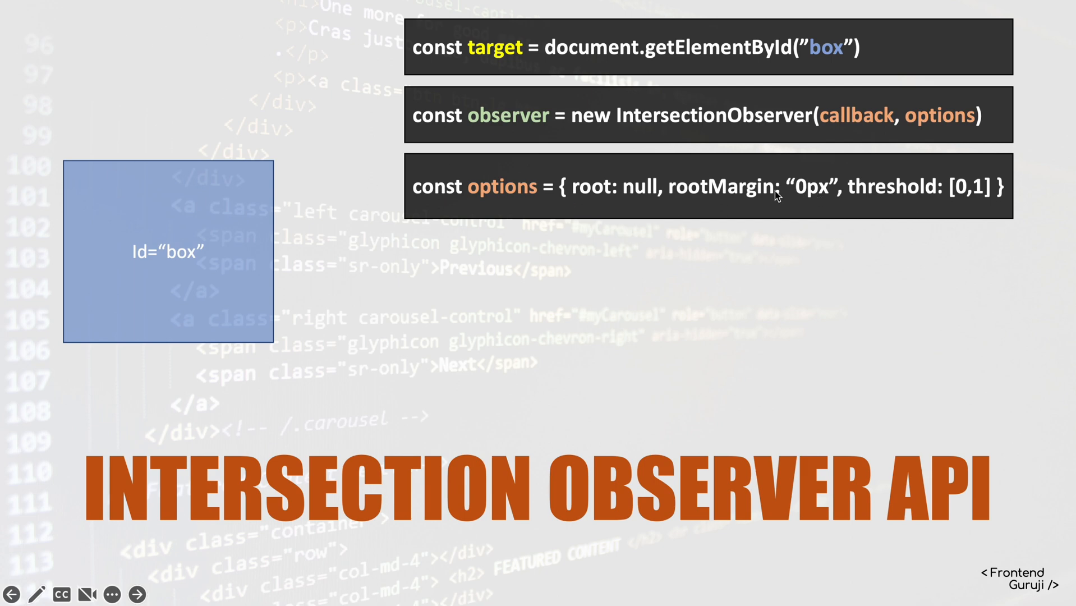
mouse_move(824, 196)
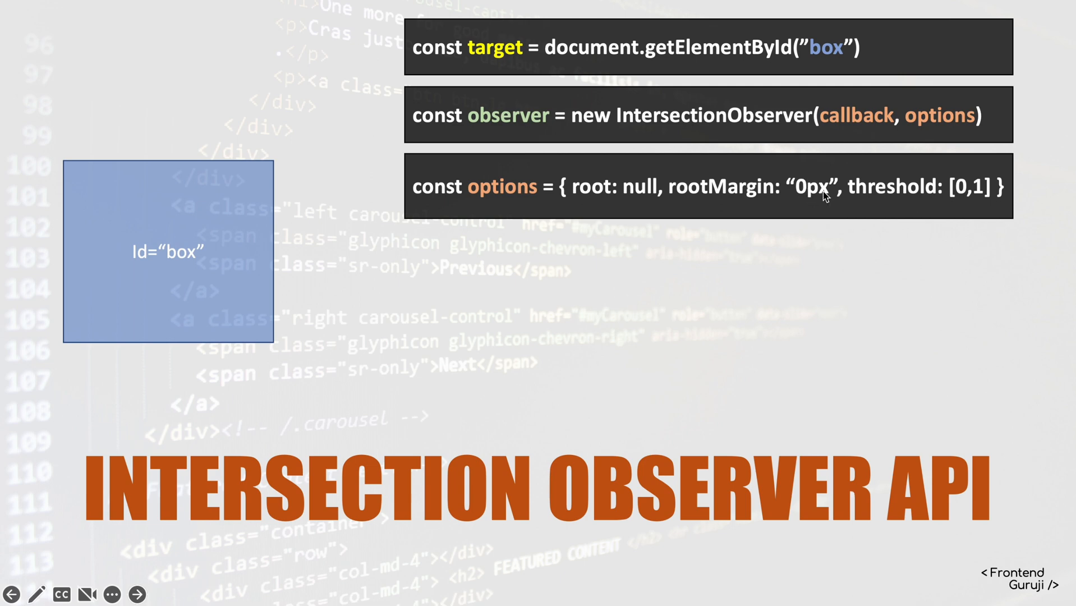
mouse_move(6, 289)
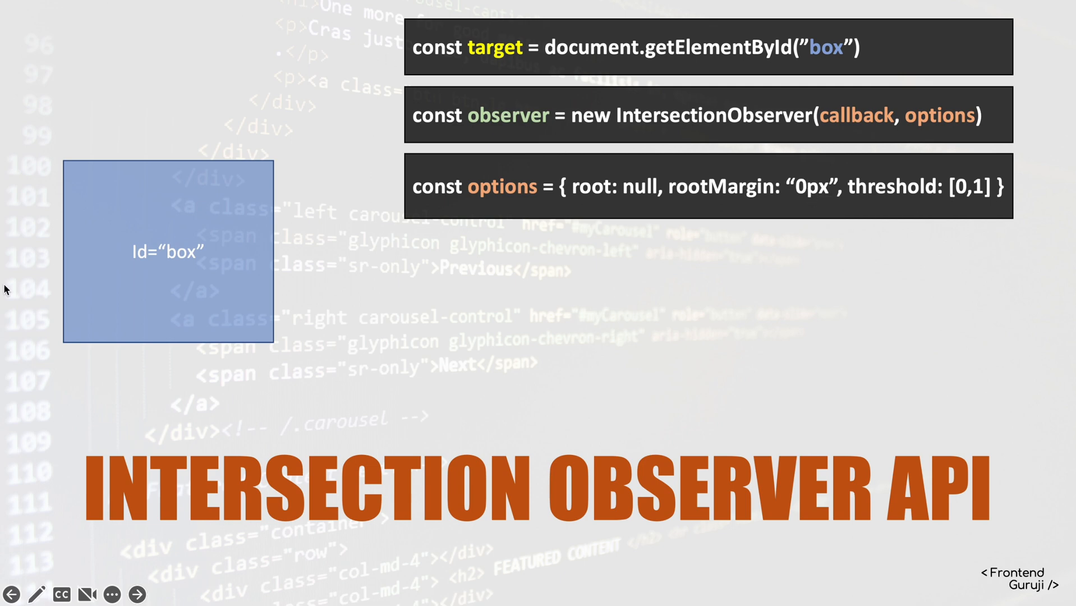
mouse_move(907, 216)
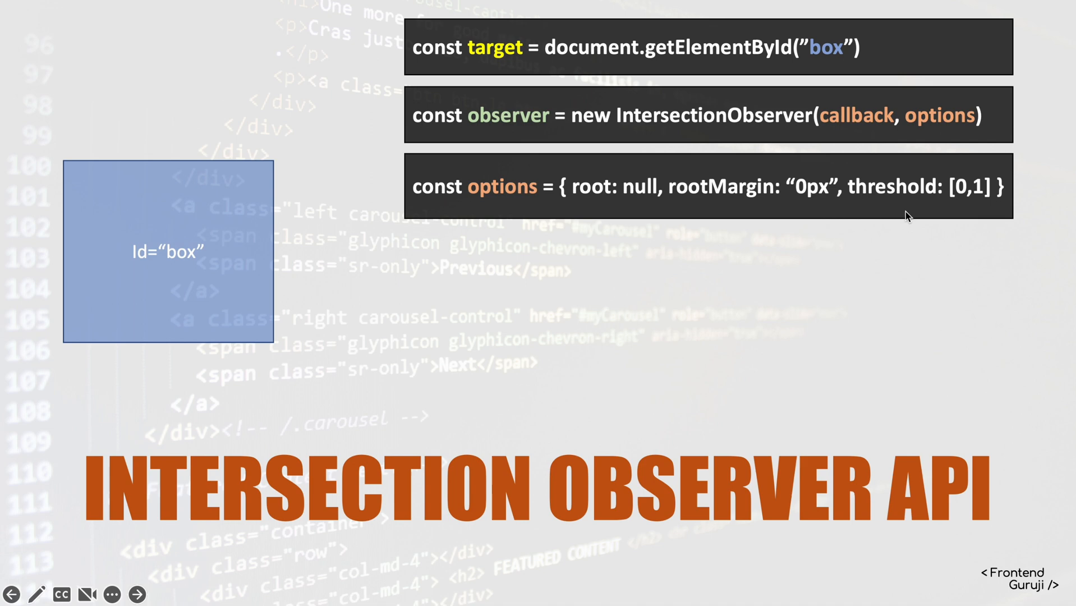
mouse_move(931, 196)
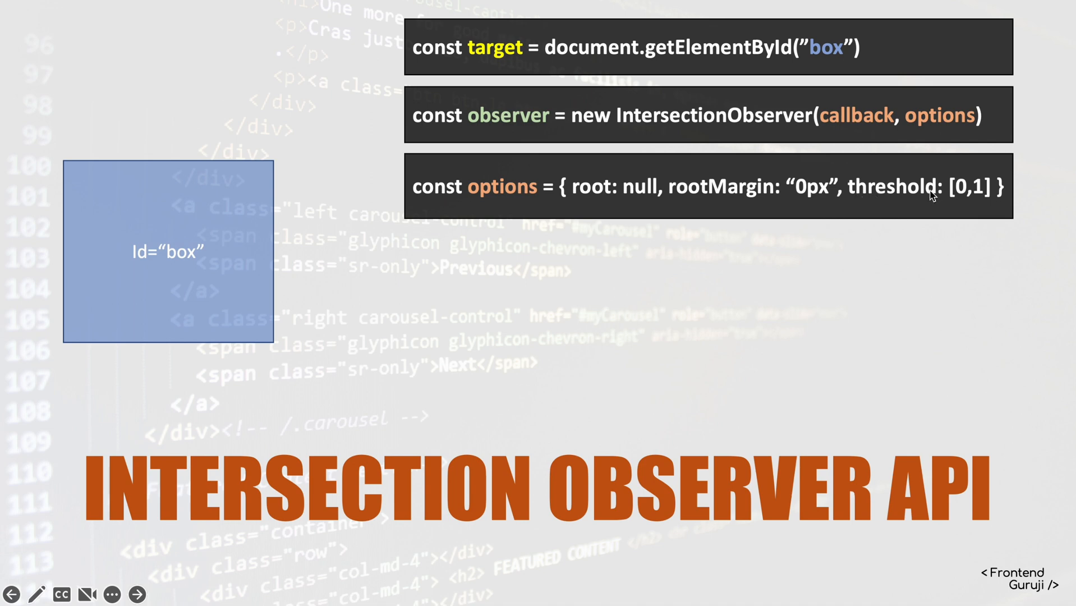
mouse_move(955, 198)
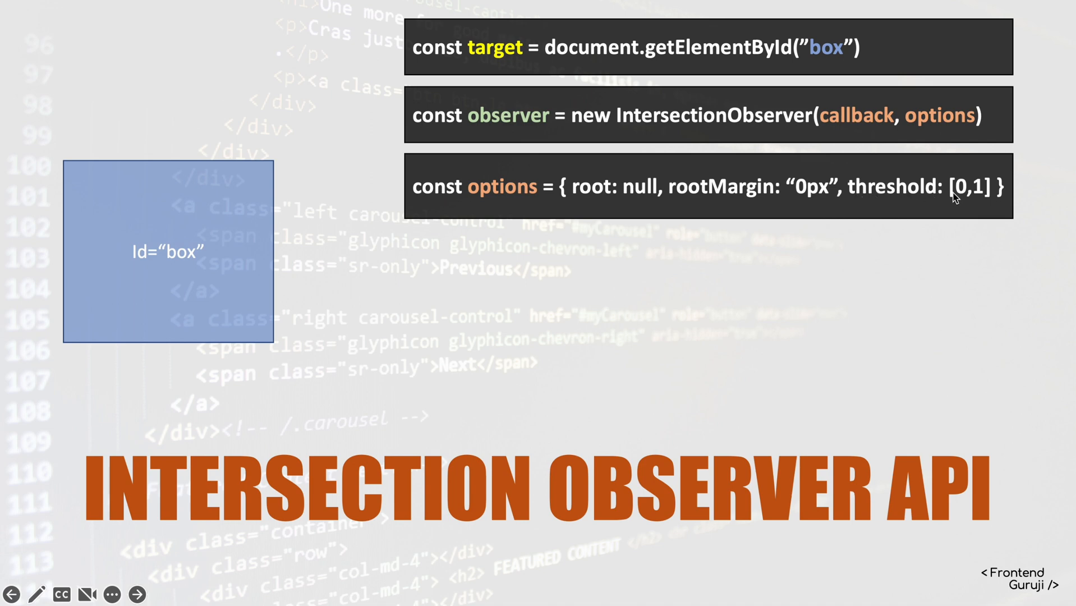
mouse_move(1009, 200)
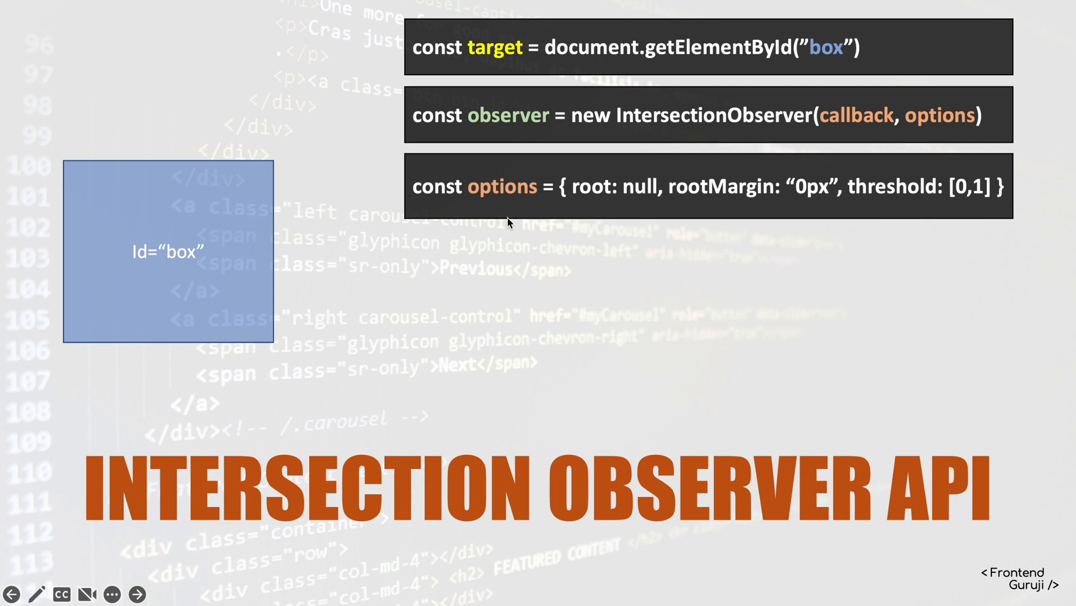
mouse_move(812, 113)
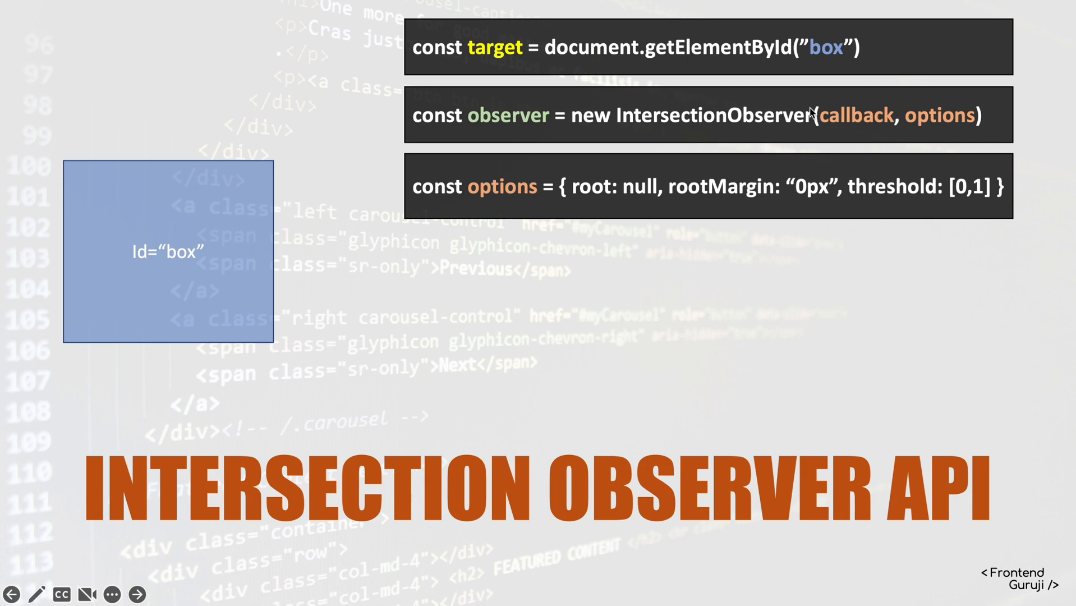
mouse_move(866, 124)
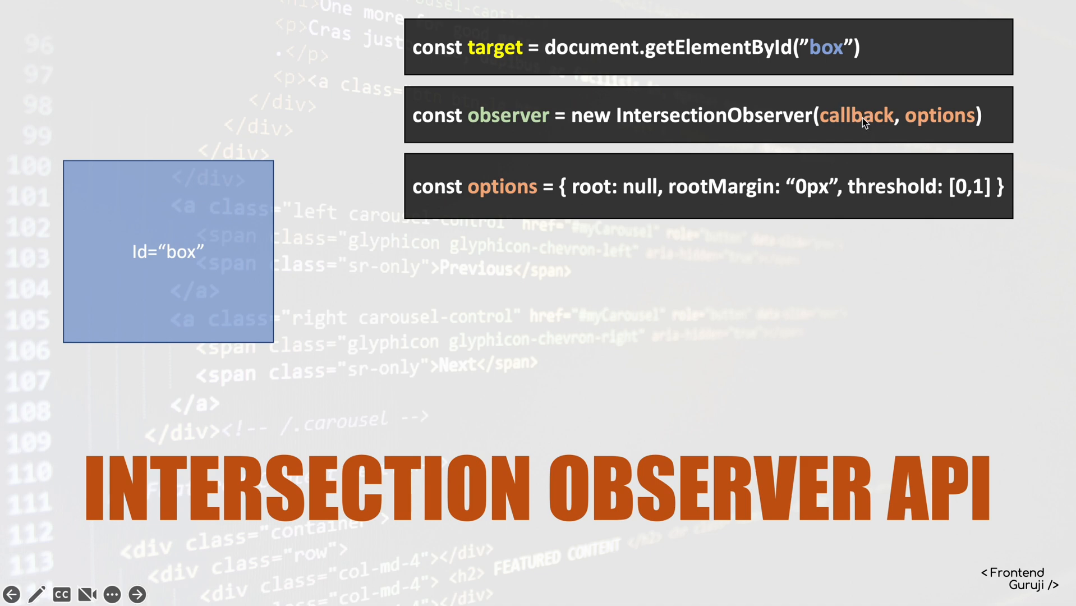
mouse_move(807, 154)
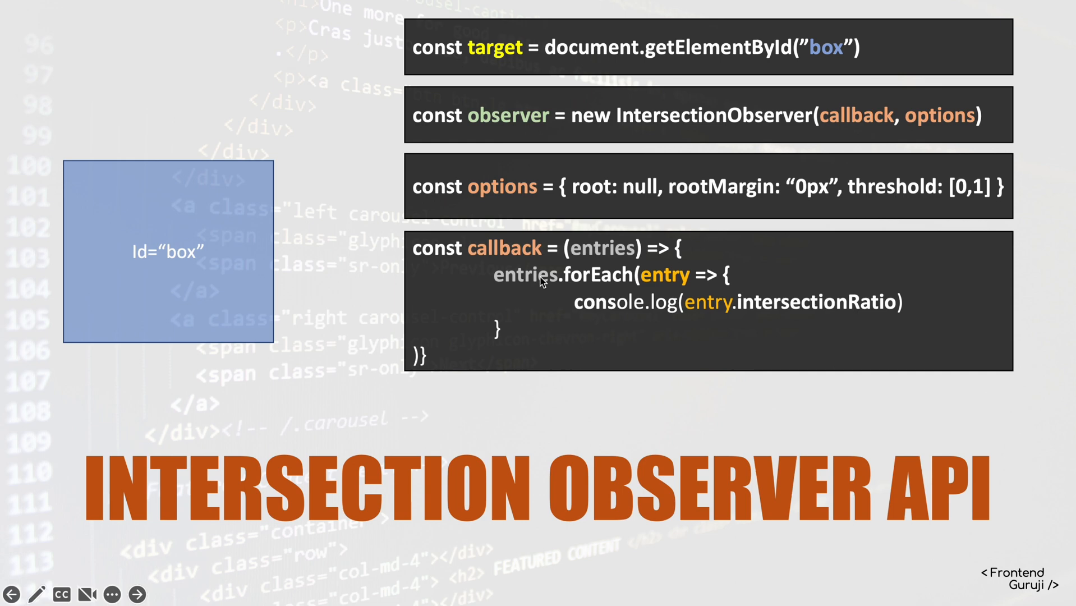
mouse_move(456, 261)
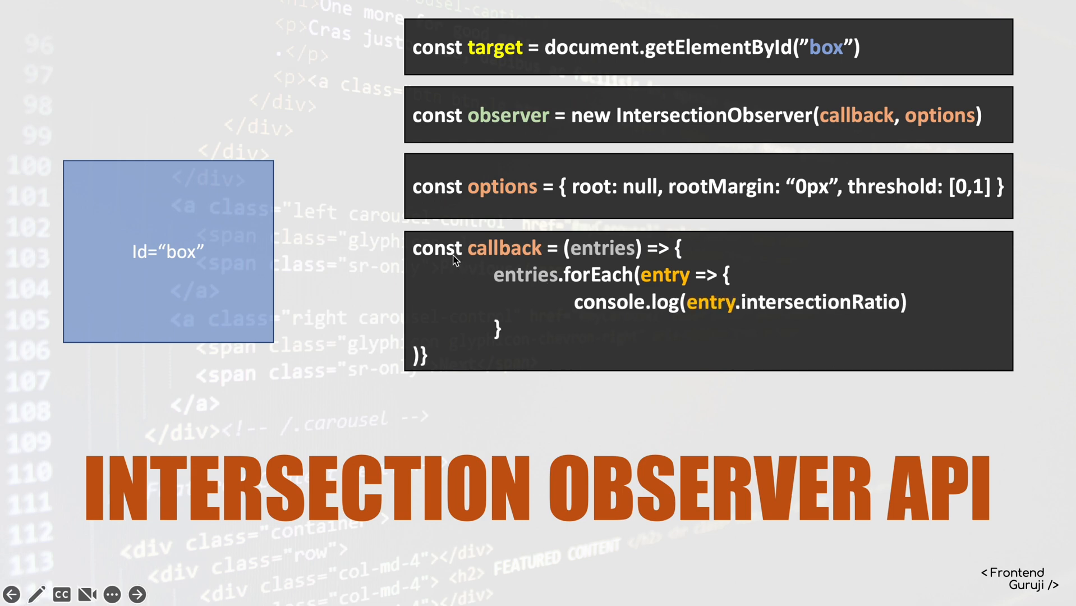
mouse_move(611, 261)
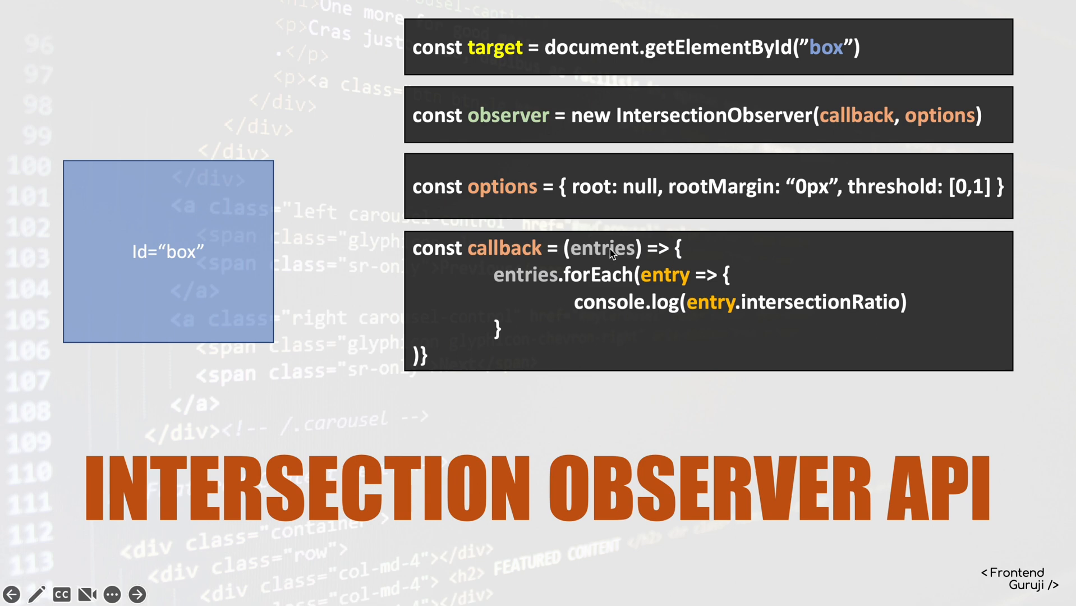
mouse_move(570, 287)
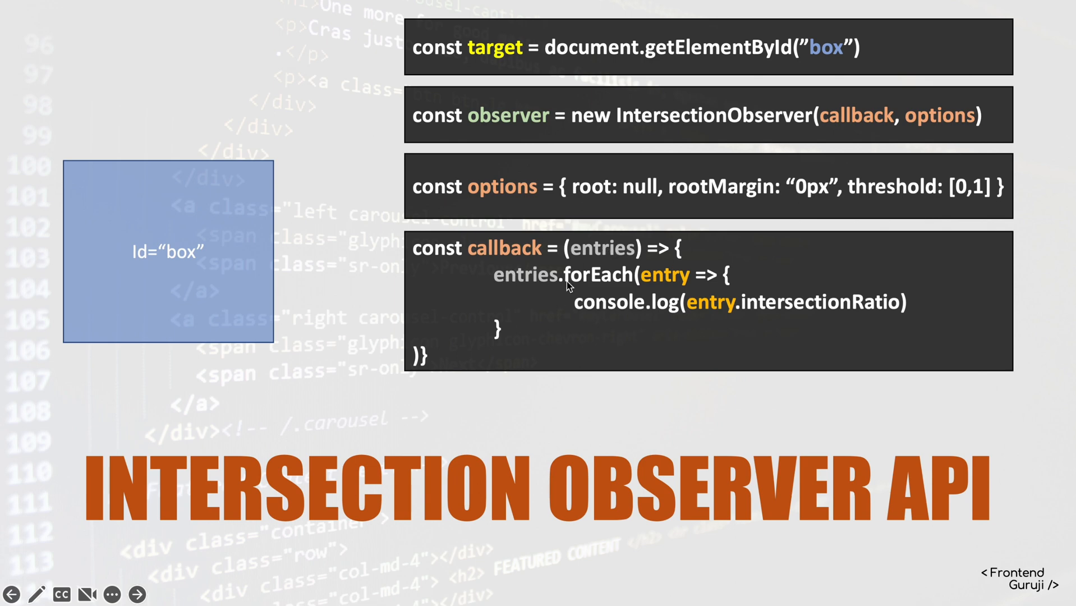
mouse_move(794, 310)
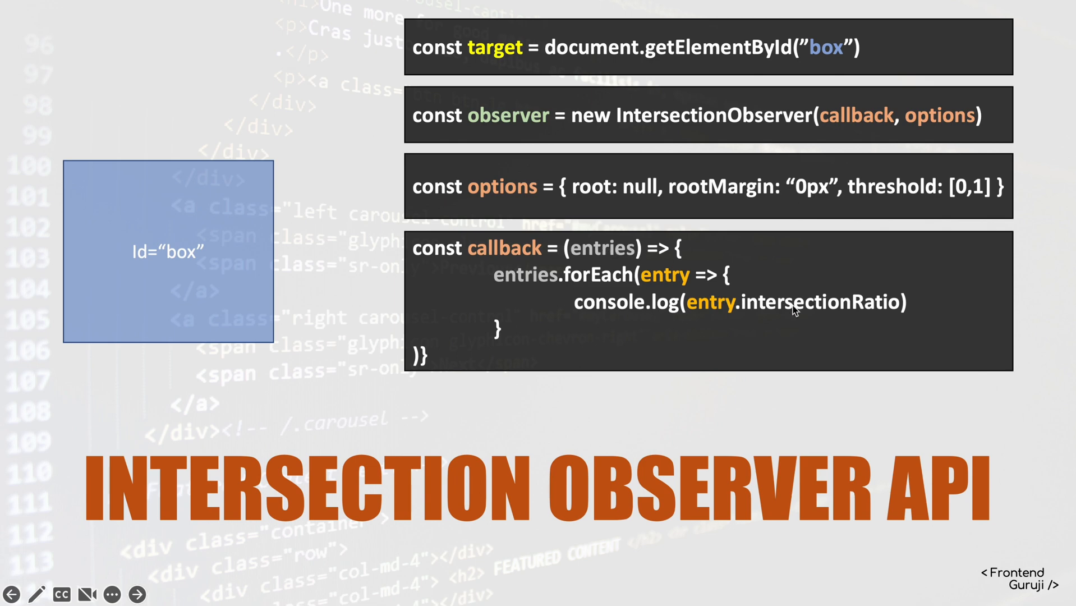
mouse_move(731, 309)
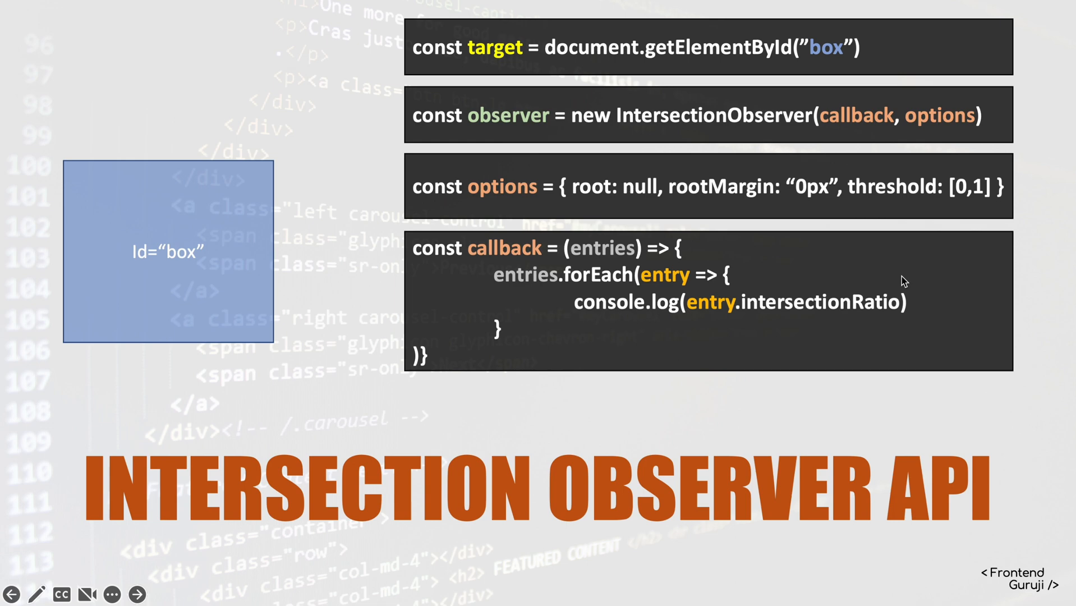
mouse_move(905, 318)
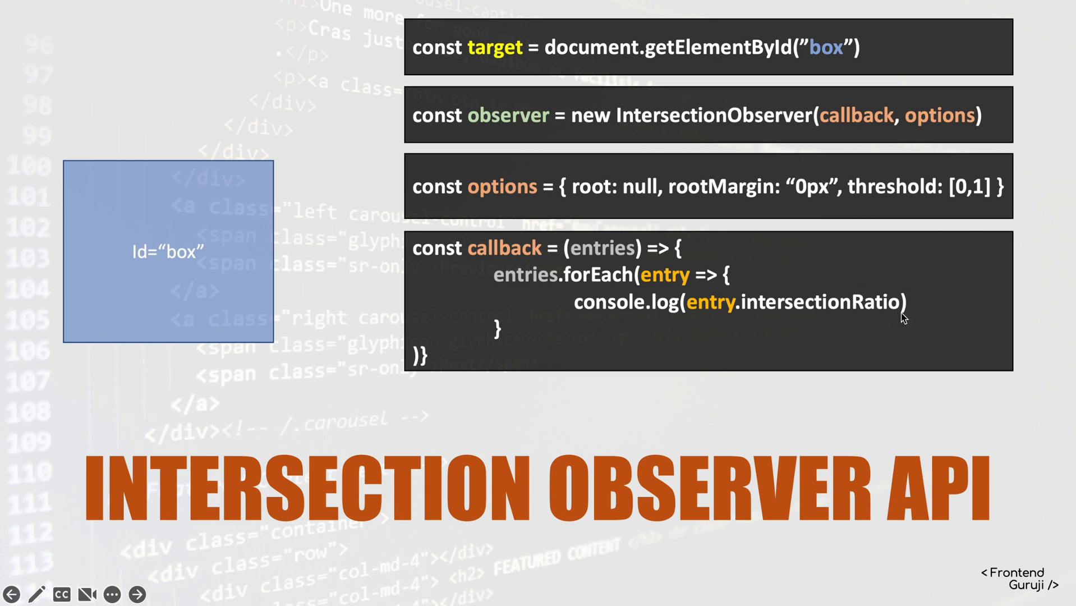
mouse_move(141, 281)
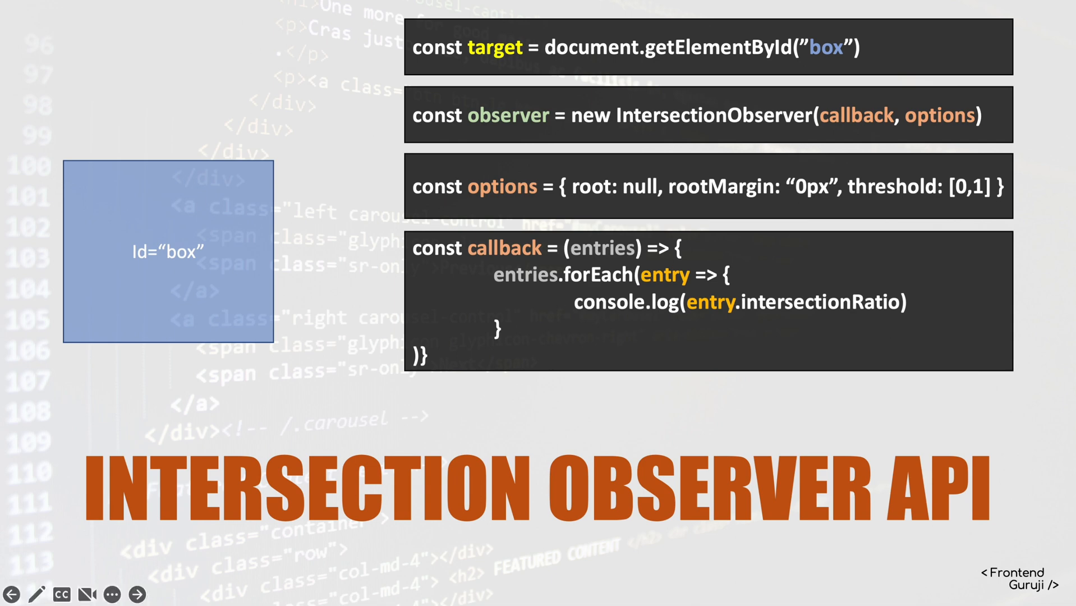
mouse_move(818, 271)
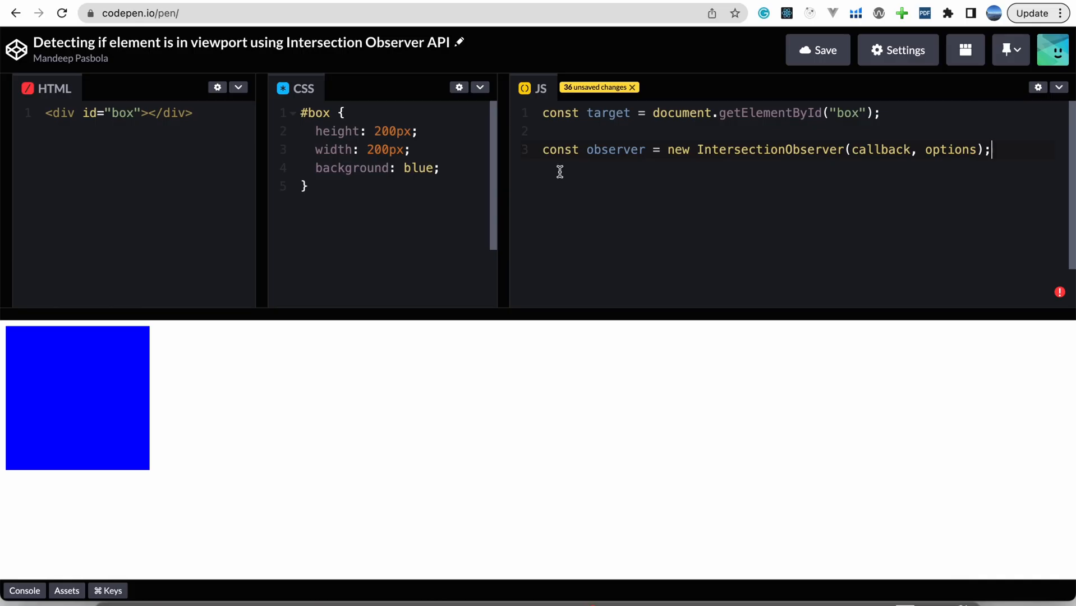
Write const options with root null, rootMargin "0px" and threshold "1"
type("const options = {")
type("root: null")
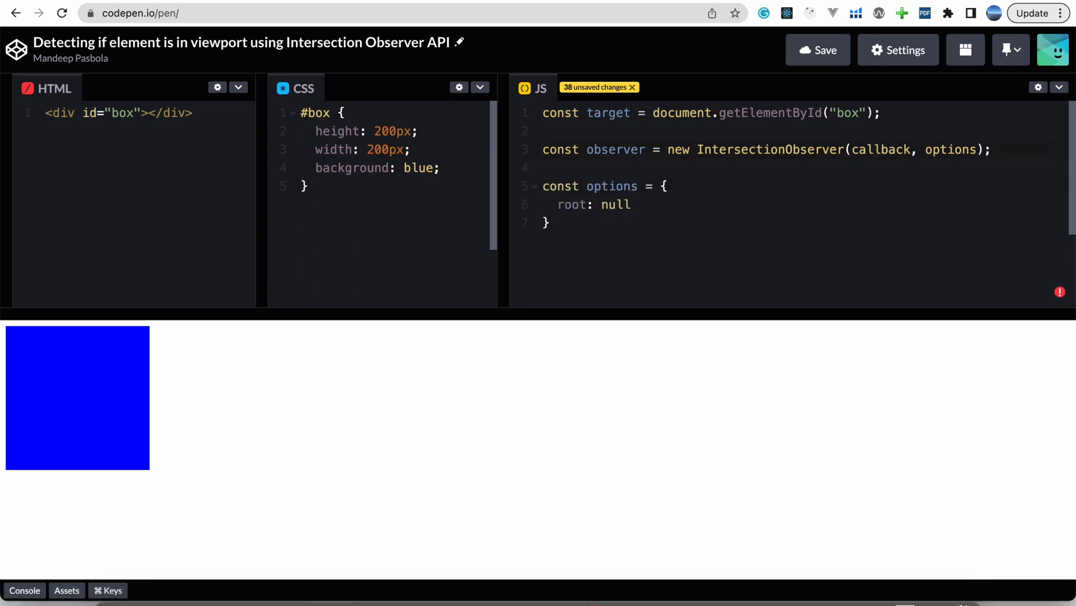
type("rootMargin: \"0px\",")
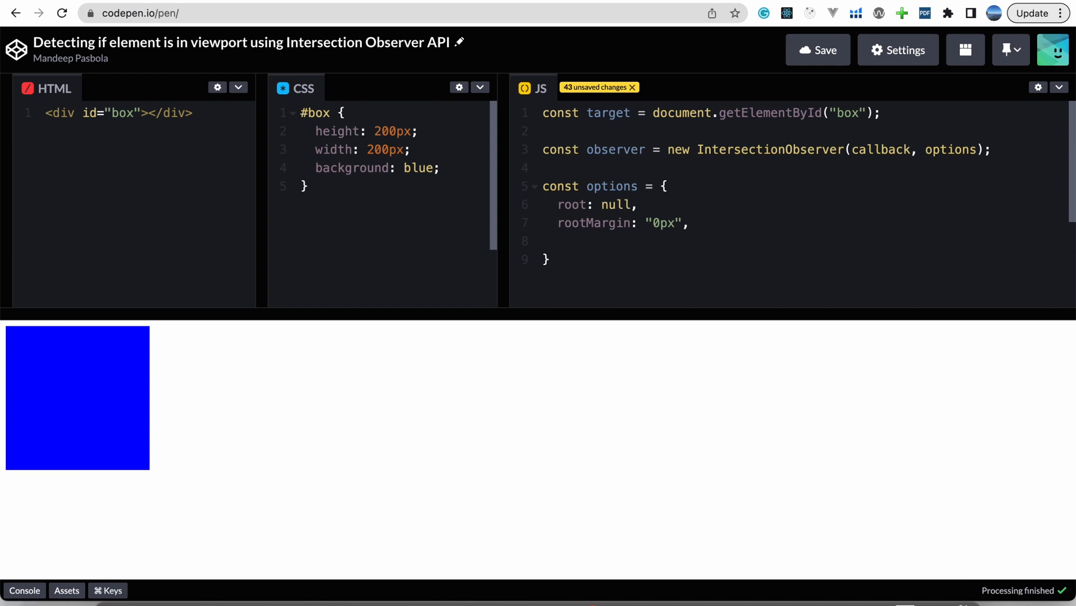
type("threshold:")
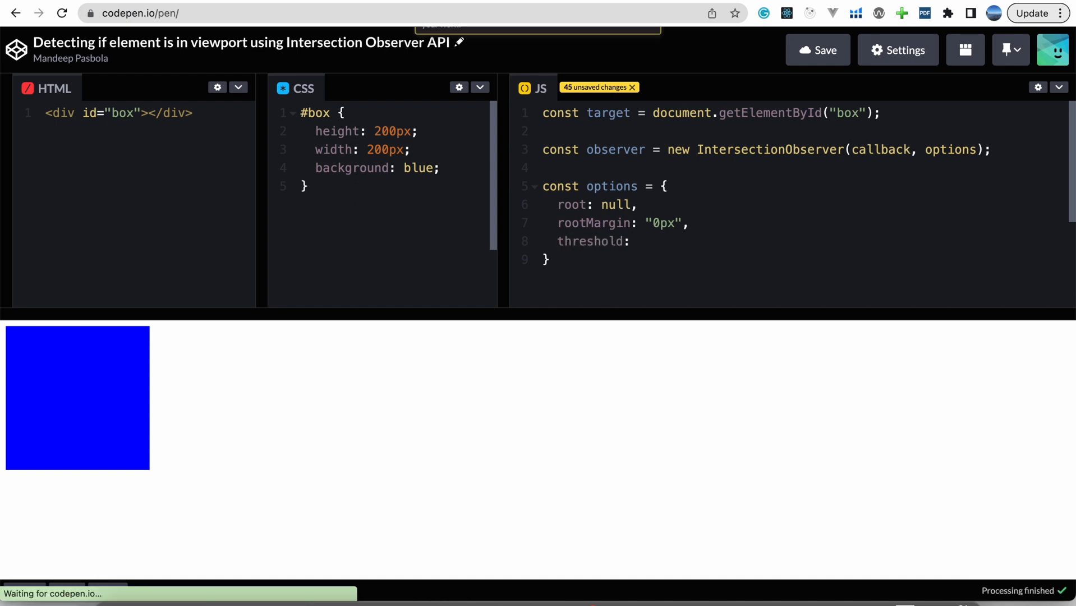
type("\"")
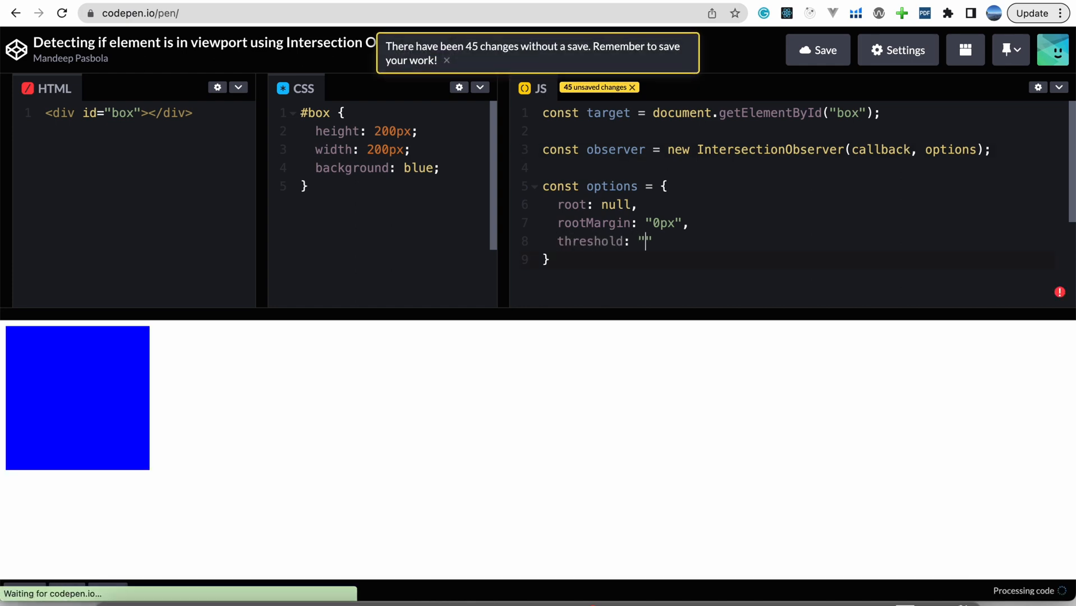
type("0")
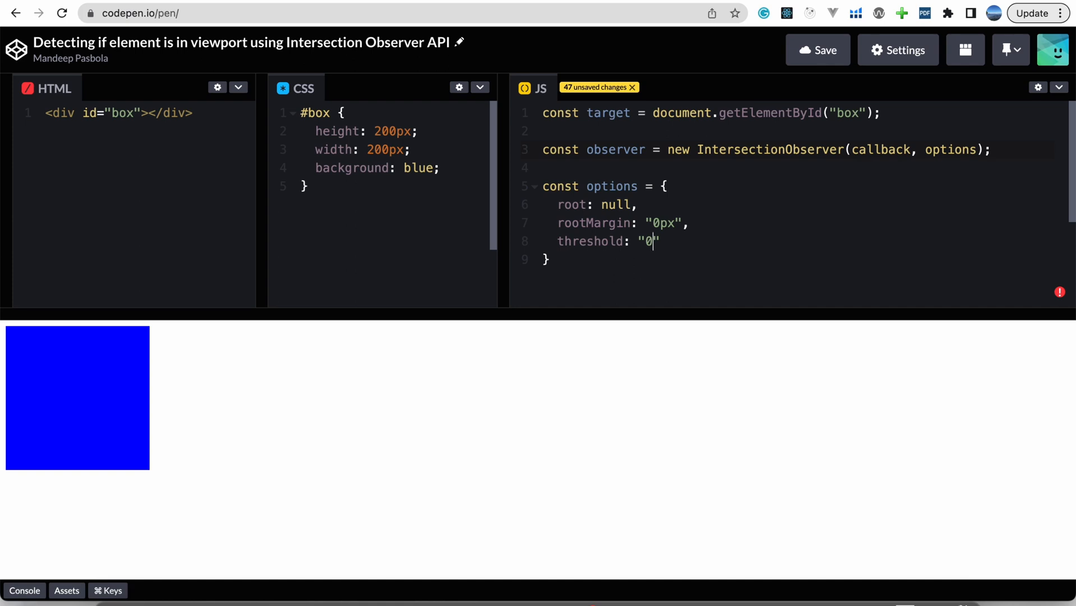
type("1")
type("const callback = () => {")
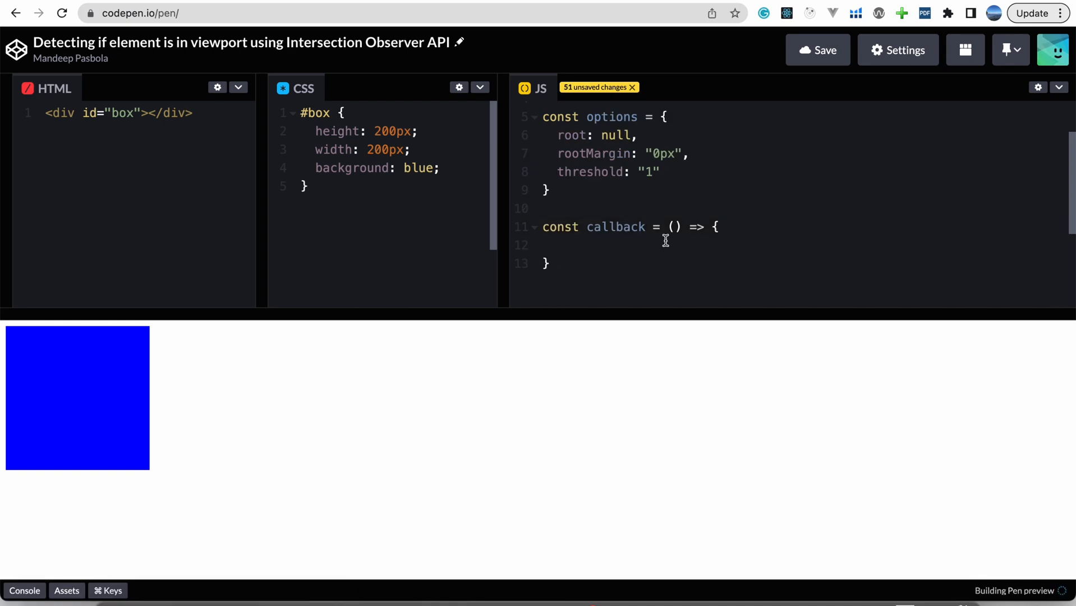
Give the callback an entries parameter and place the observer line below it
type("en")
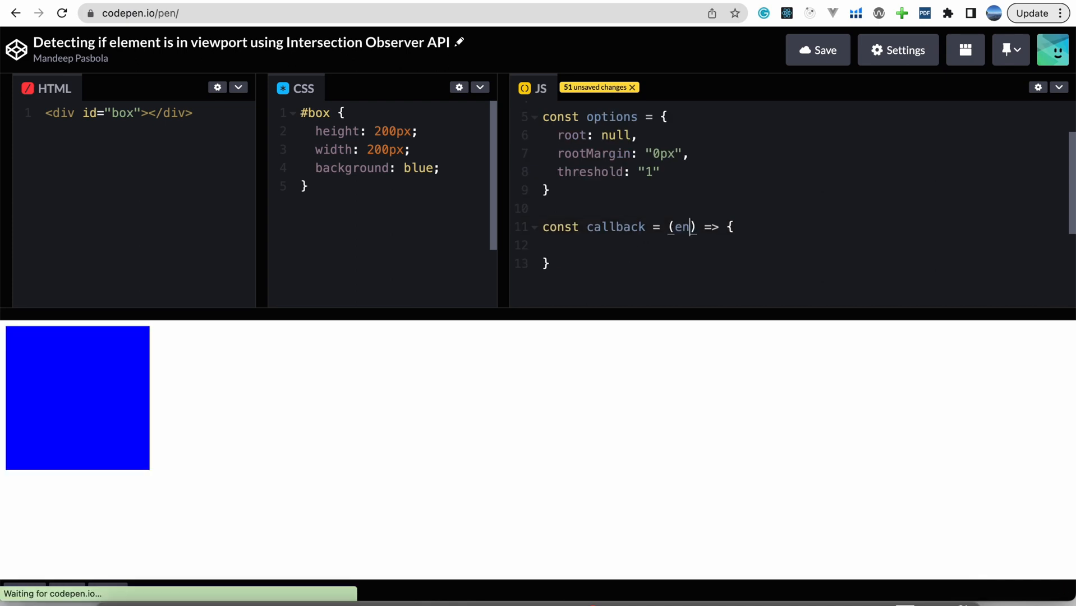
type("tries")
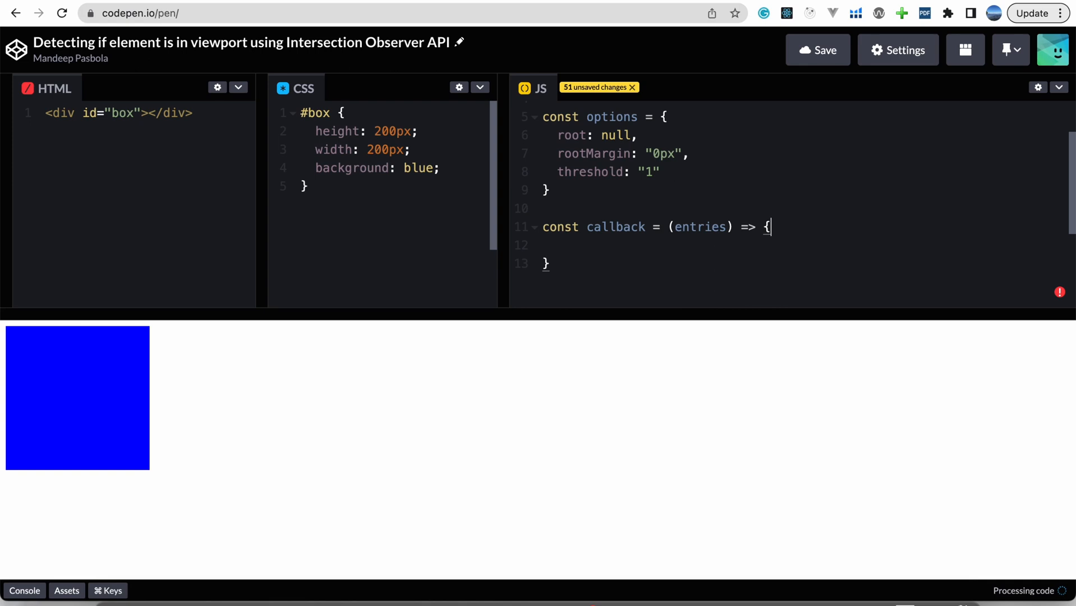
type("const observer = new IntersectionObserver(callback, options);")
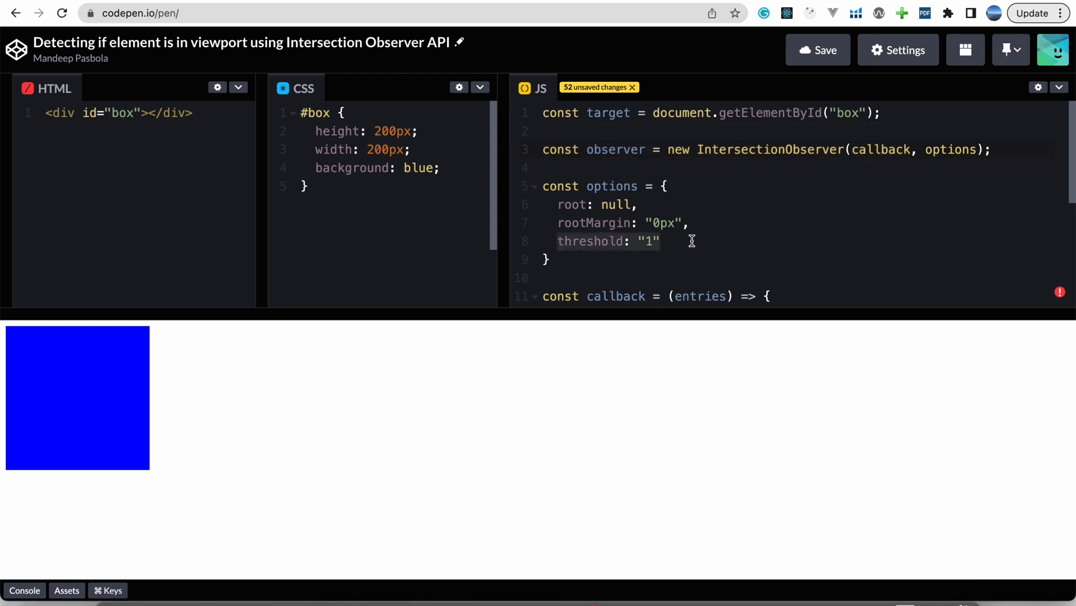
Add entries.forEach(entry => { }) inside the callback body
scroll("down", 3)
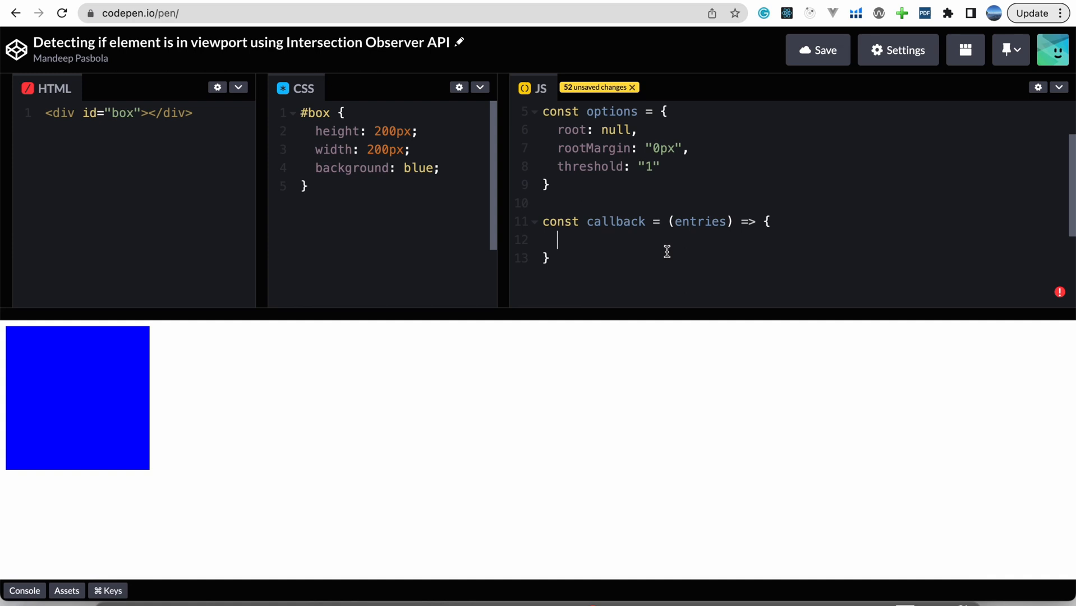
double_click(701, 221)
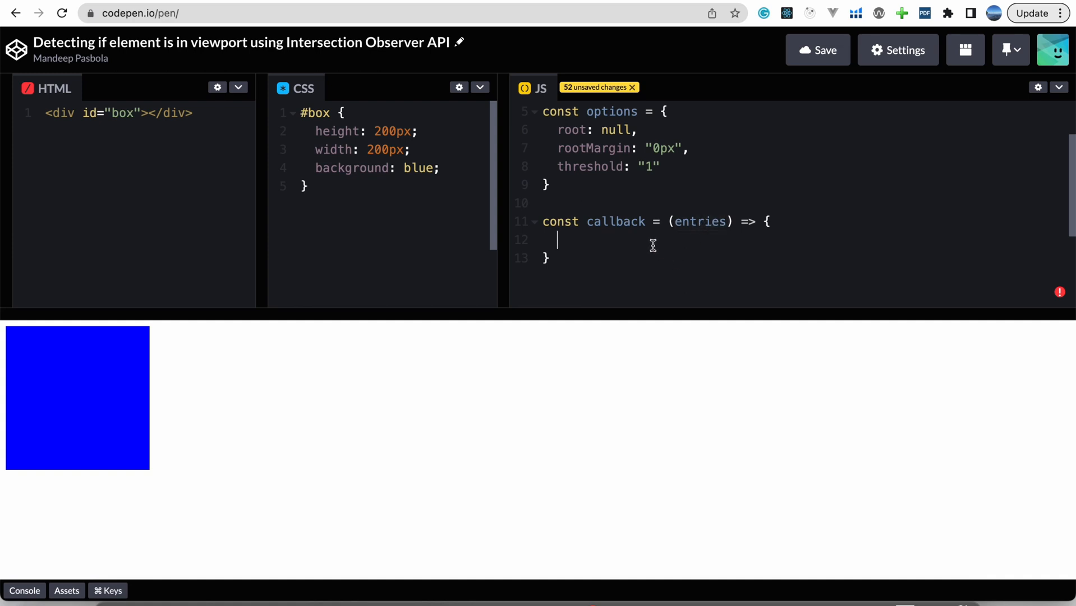
type("entries.forEach(")
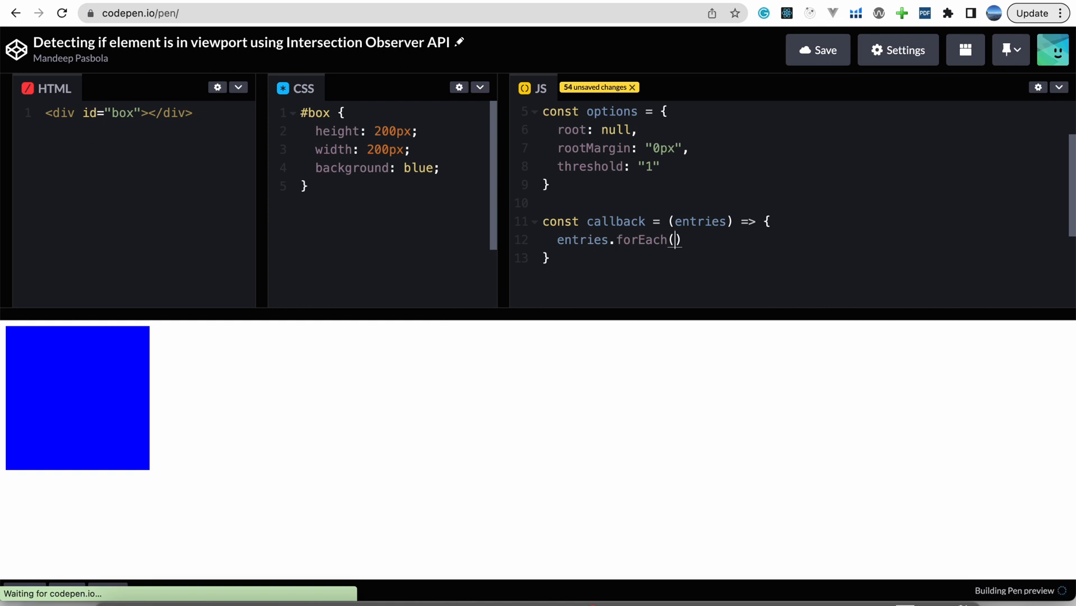
type("entry => {")
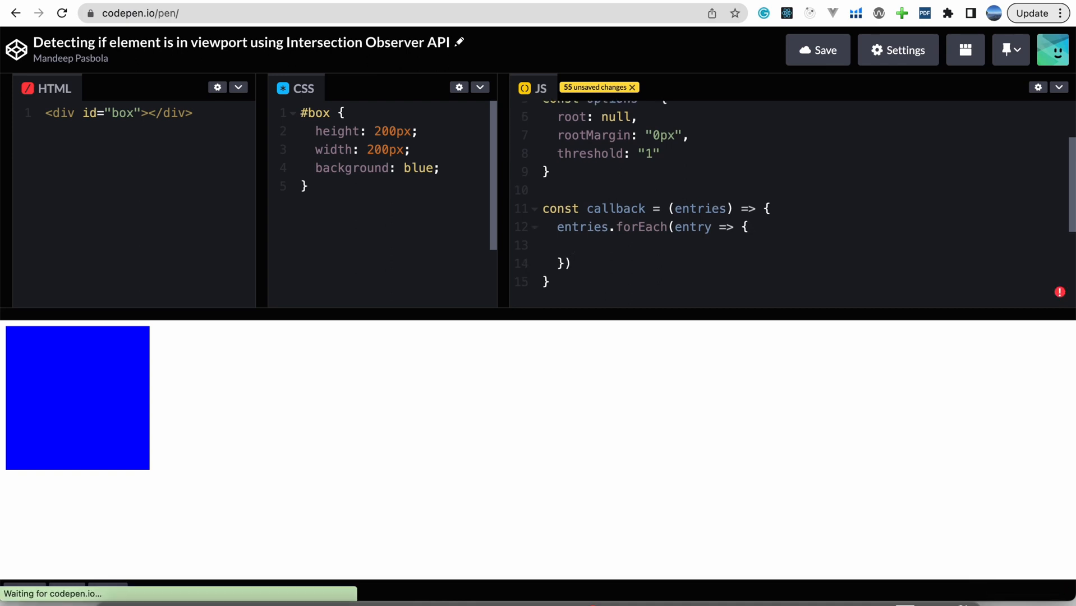
double_click(692, 226)
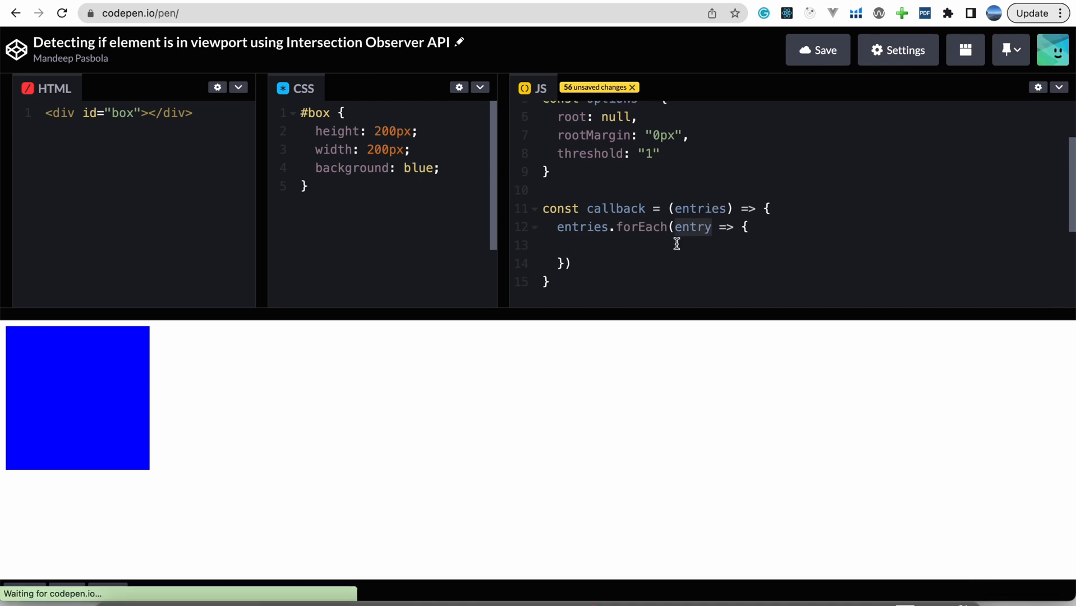
left_click(712, 227)
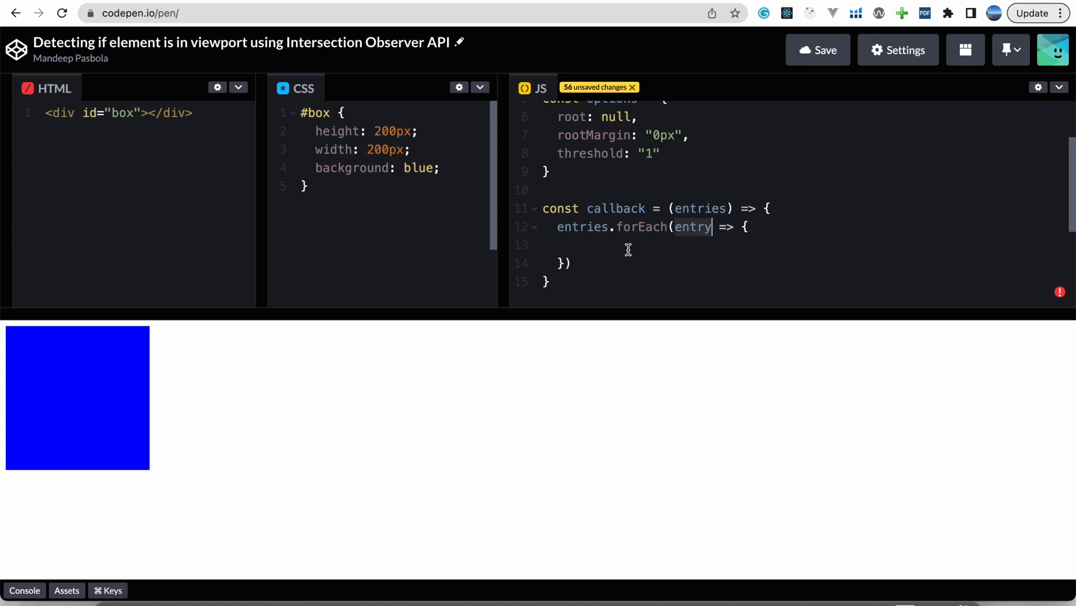
mouse_move(173, 346)
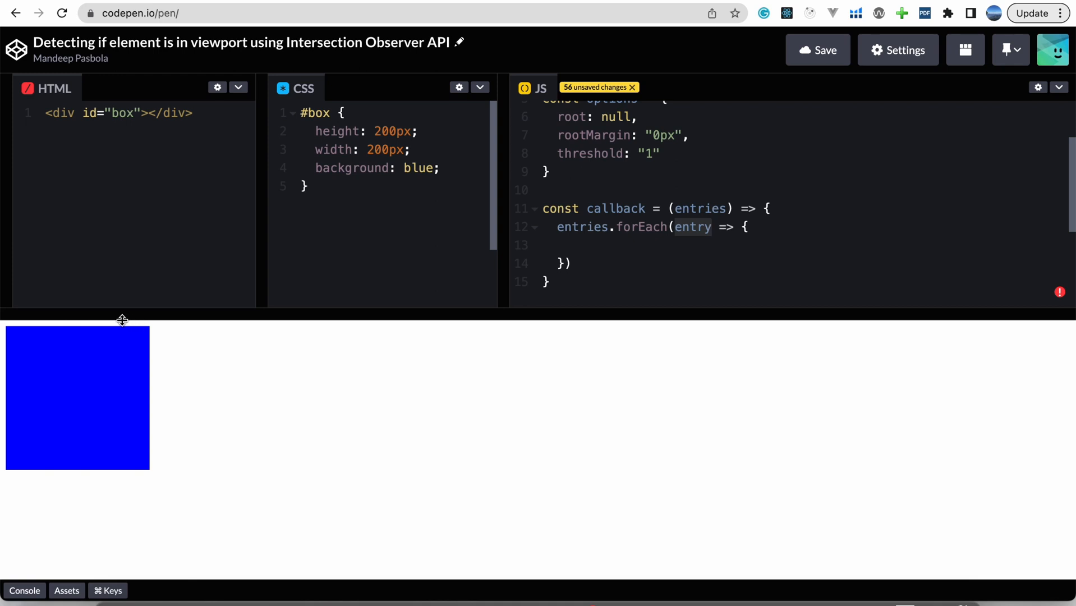
mouse_move(115, 364)
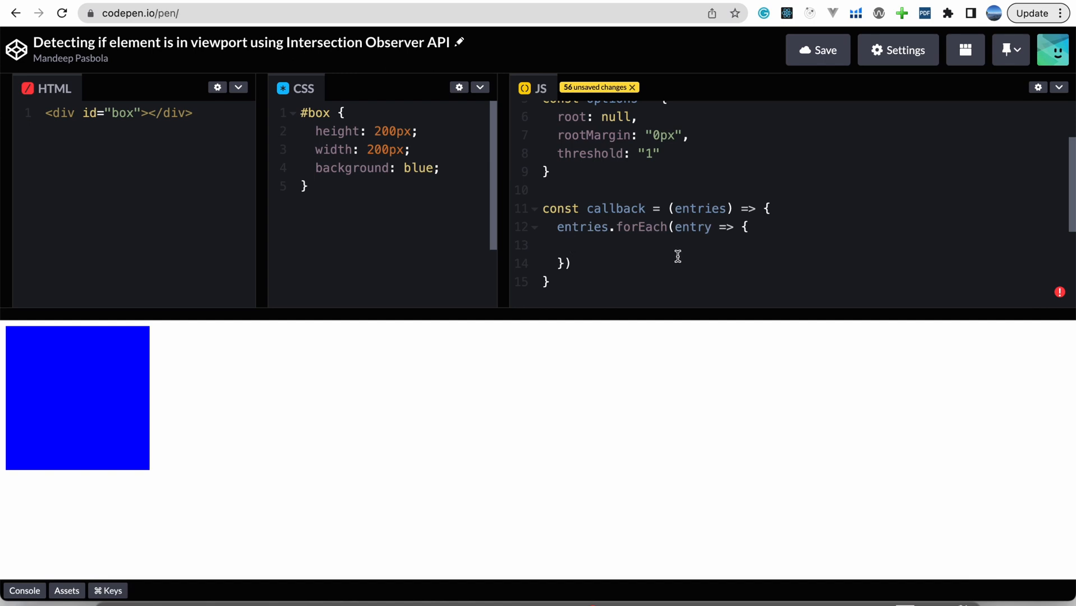
type("con")
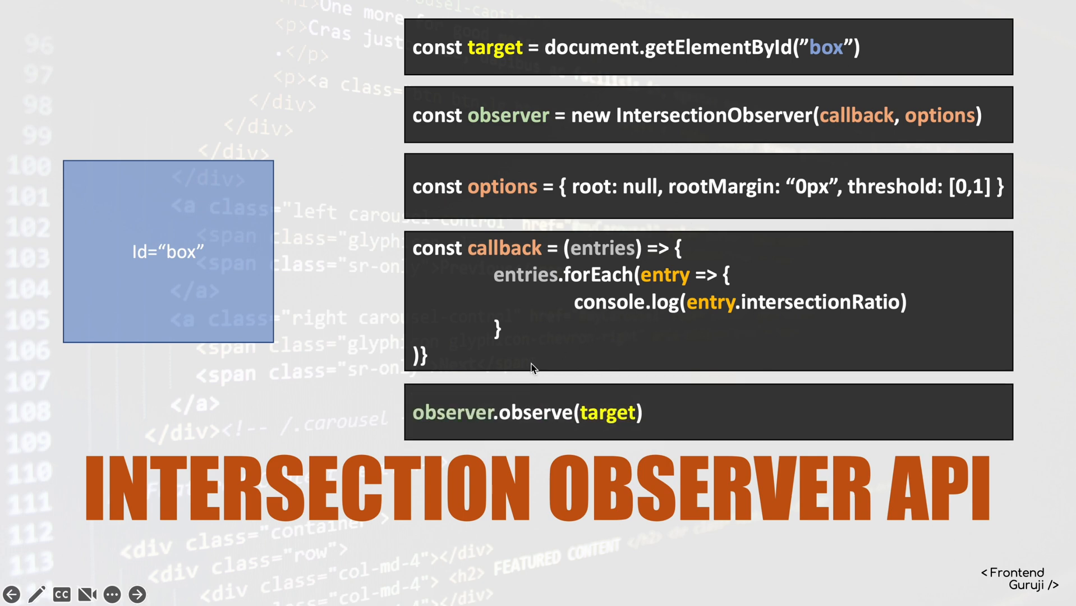
mouse_move(539, 119)
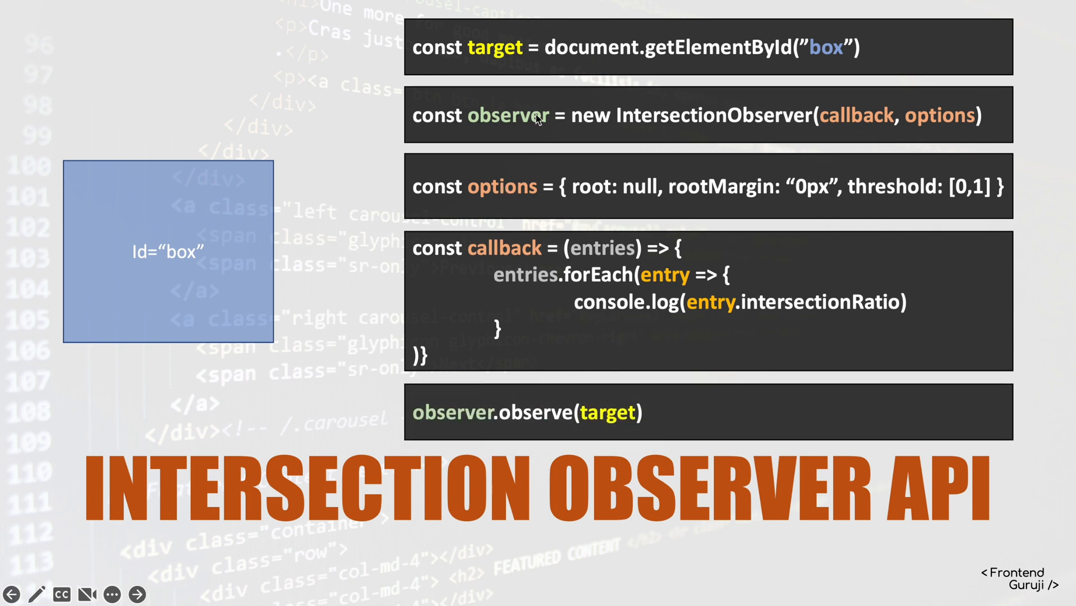
mouse_move(679, 126)
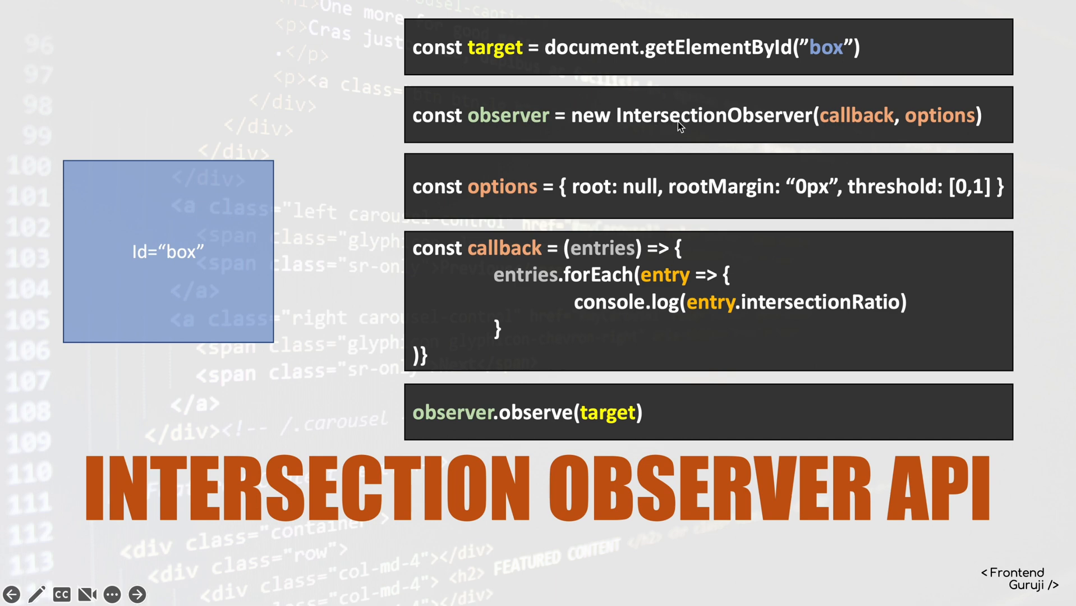
mouse_move(584, 400)
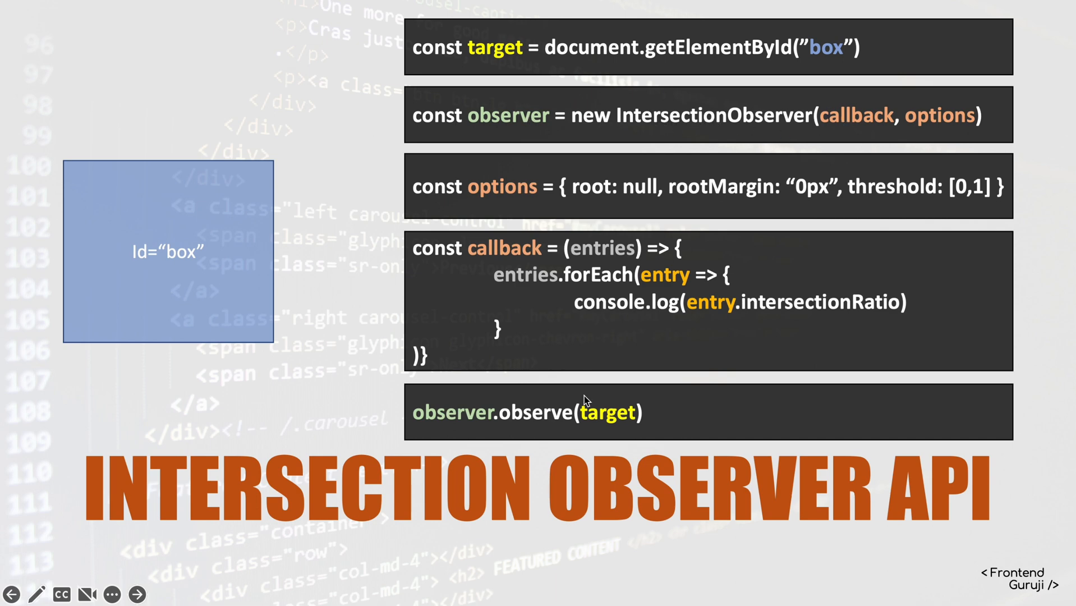
mouse_move(505, 425)
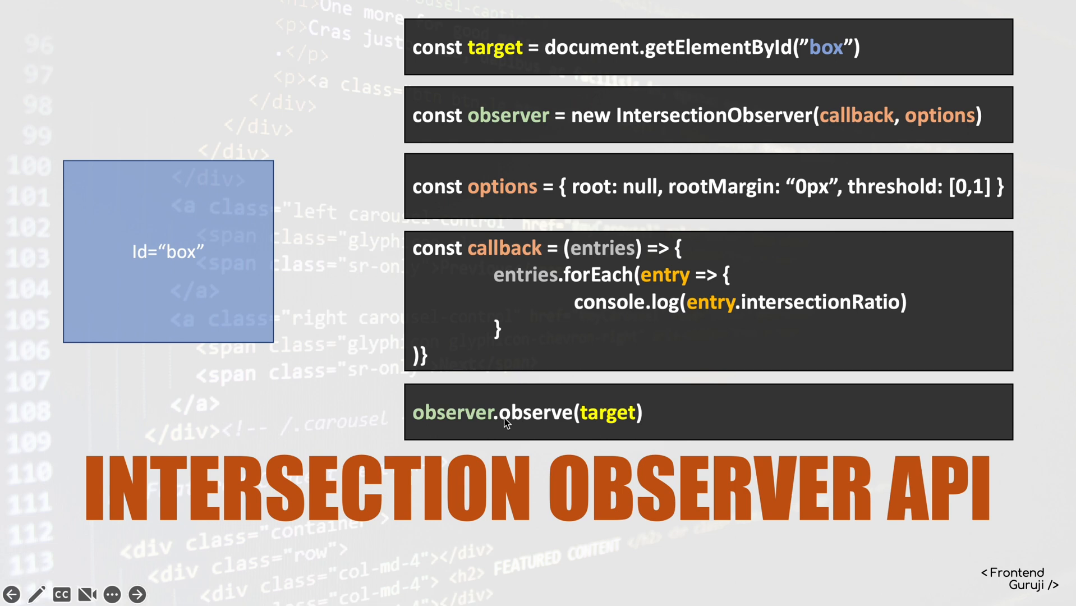
mouse_move(631, 434)
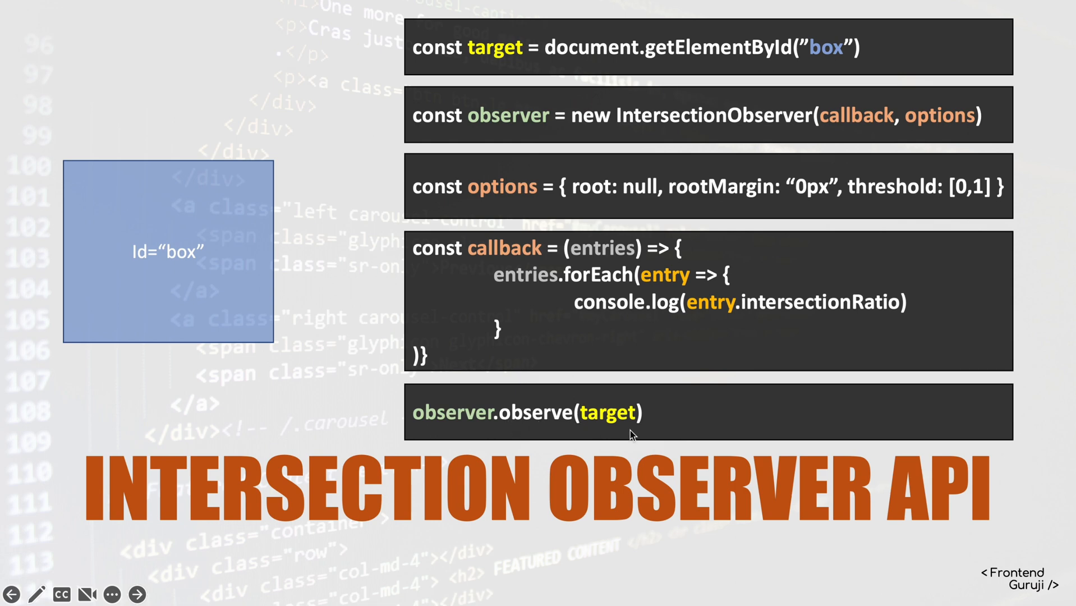
mouse_move(625, 389)
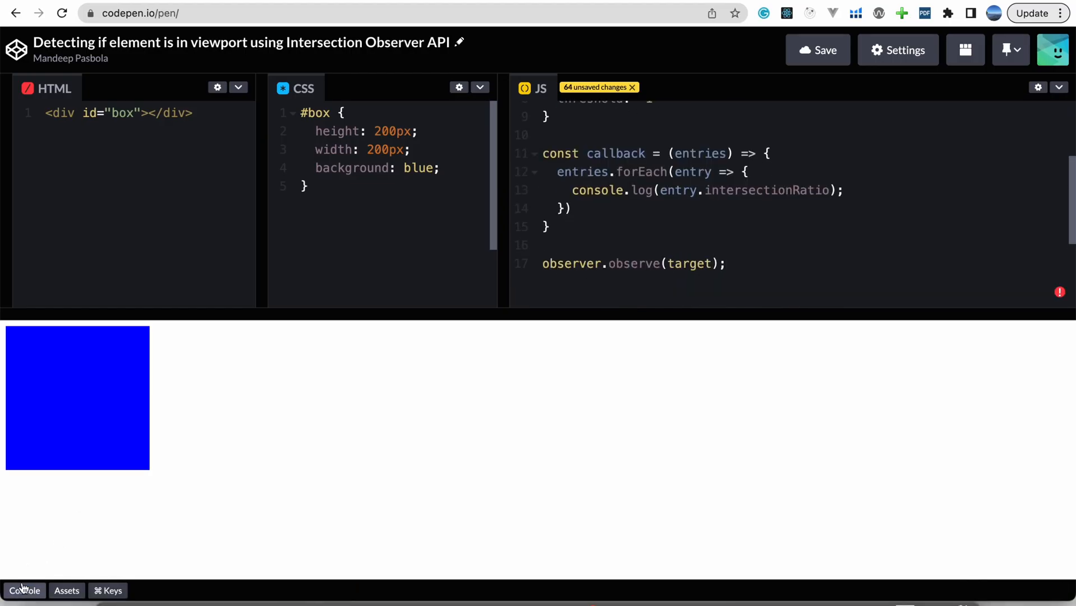
Show the console and add a body rule with height: 1000px in the CSS
left_click(24, 591)
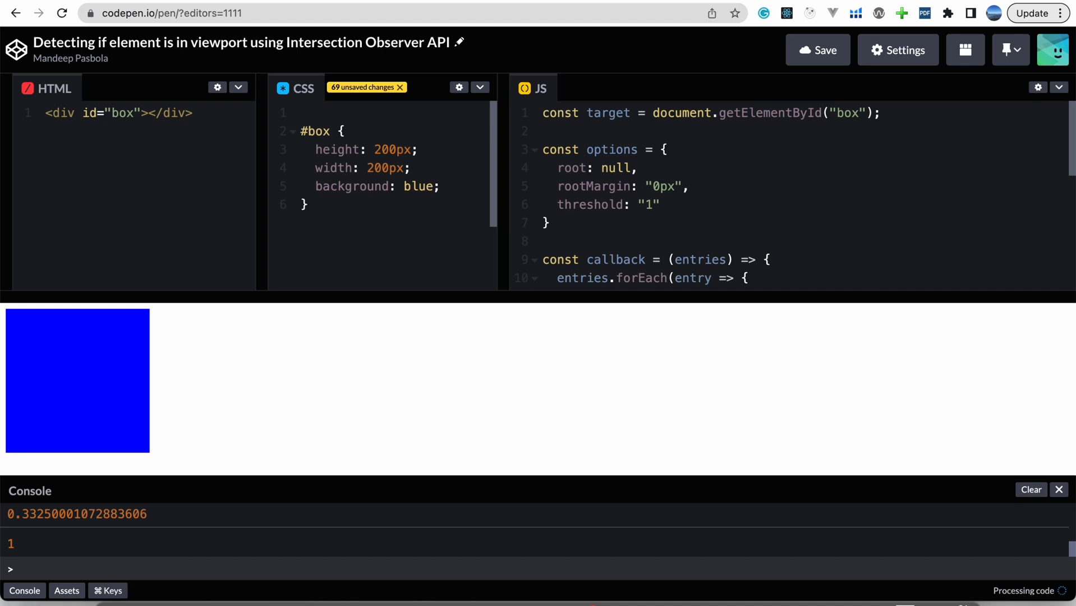
type("body")
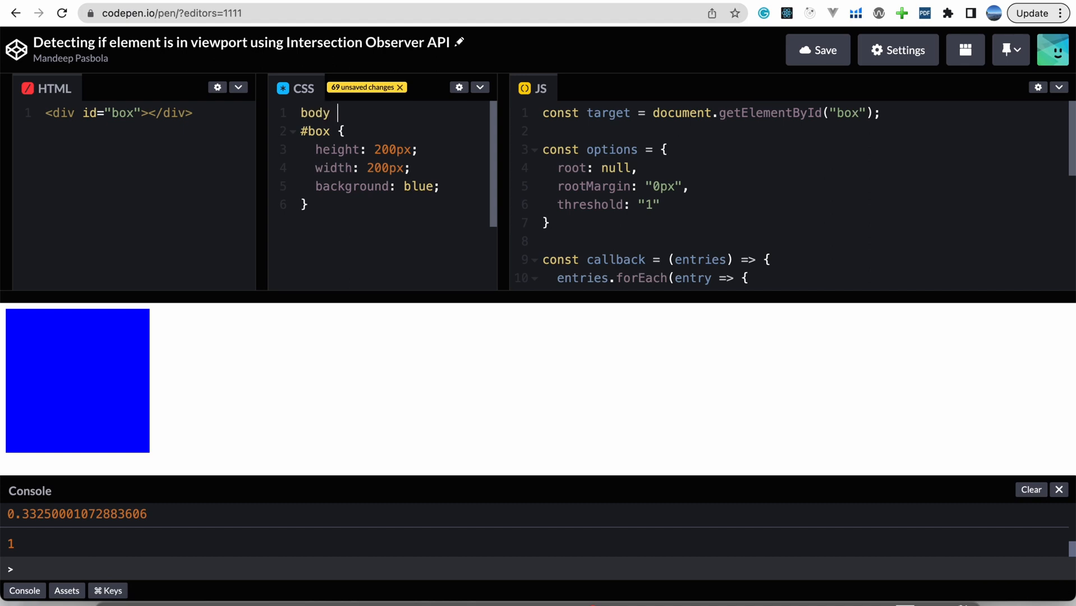
type("height: 1000px;")
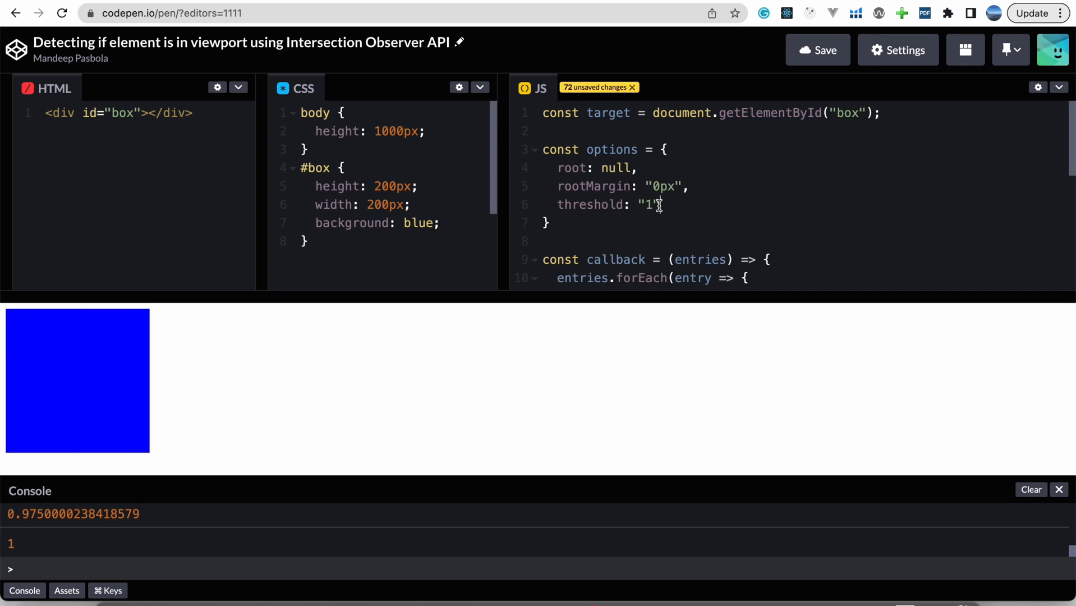
Replace threshold "1" with the array [0,.1,.2,.3,.4,.5,.6,.7,.8,.9,1]
key("Backspace")
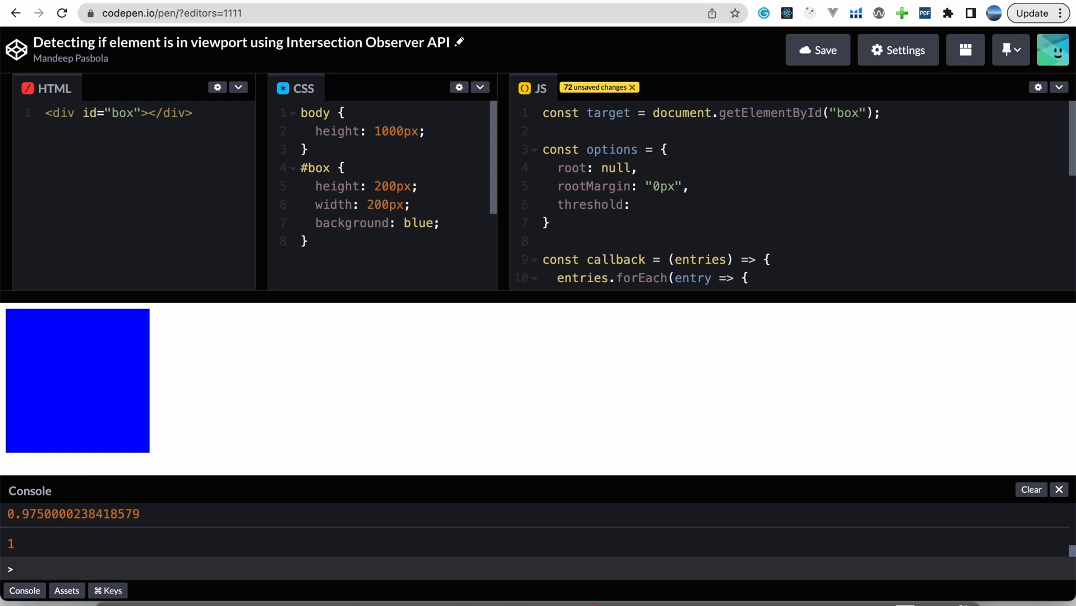
type("[]")
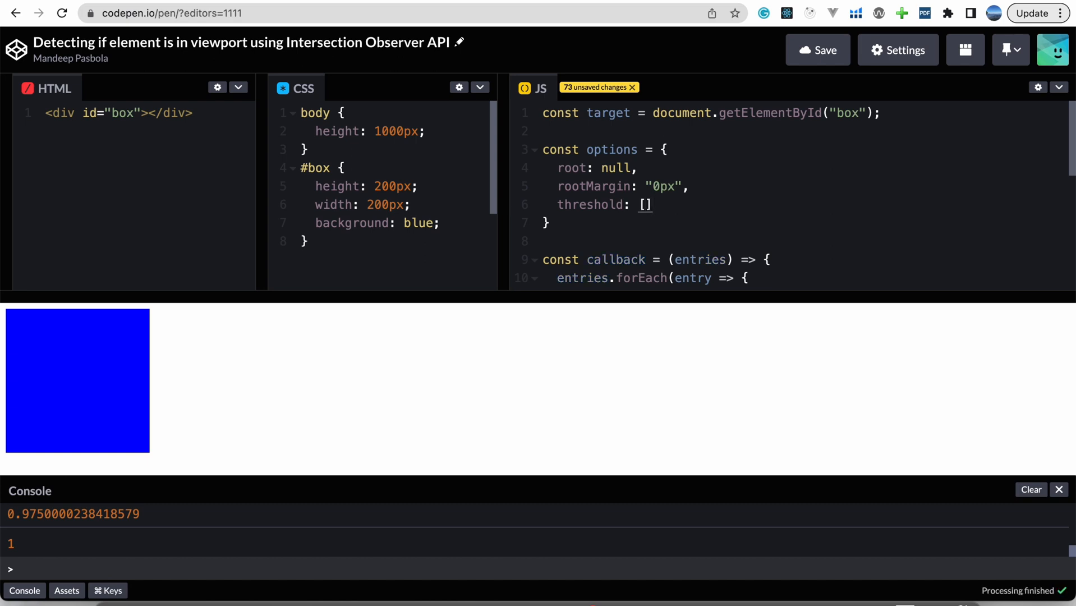
left_click(644, 204)
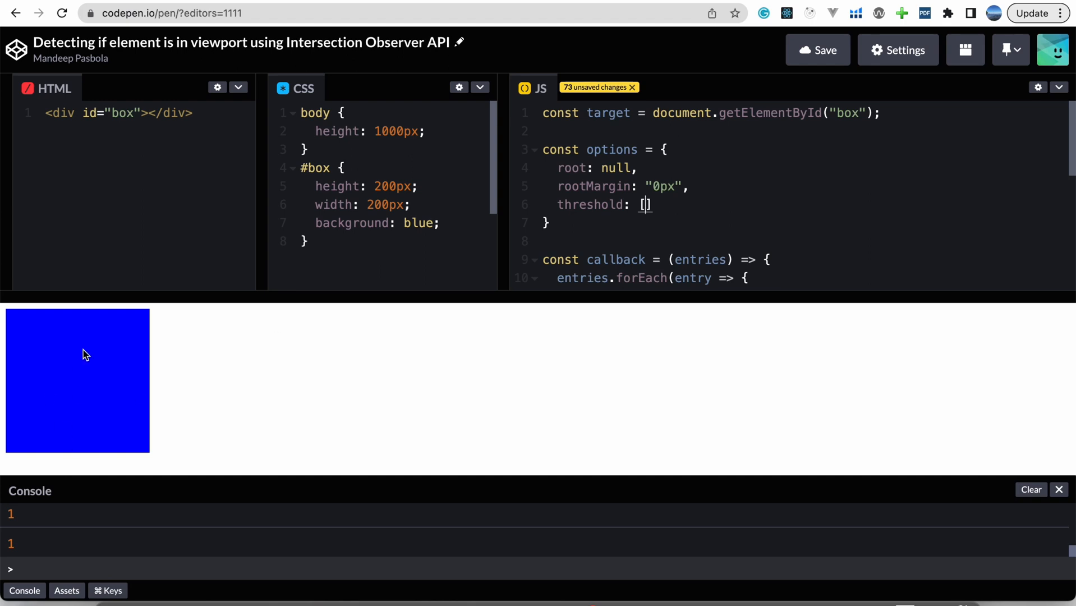
type("0")
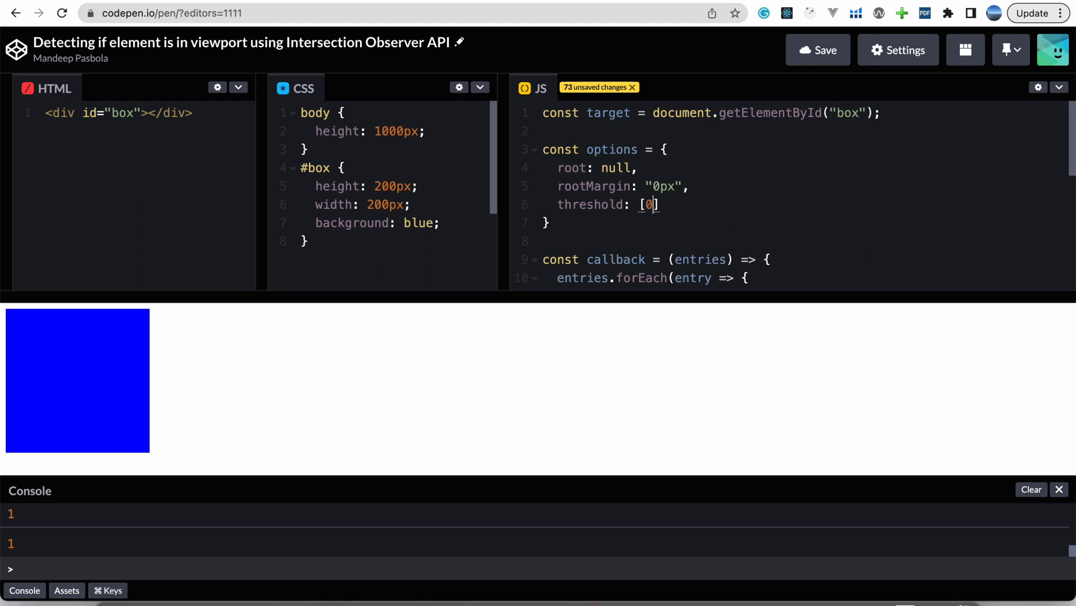
type(",")
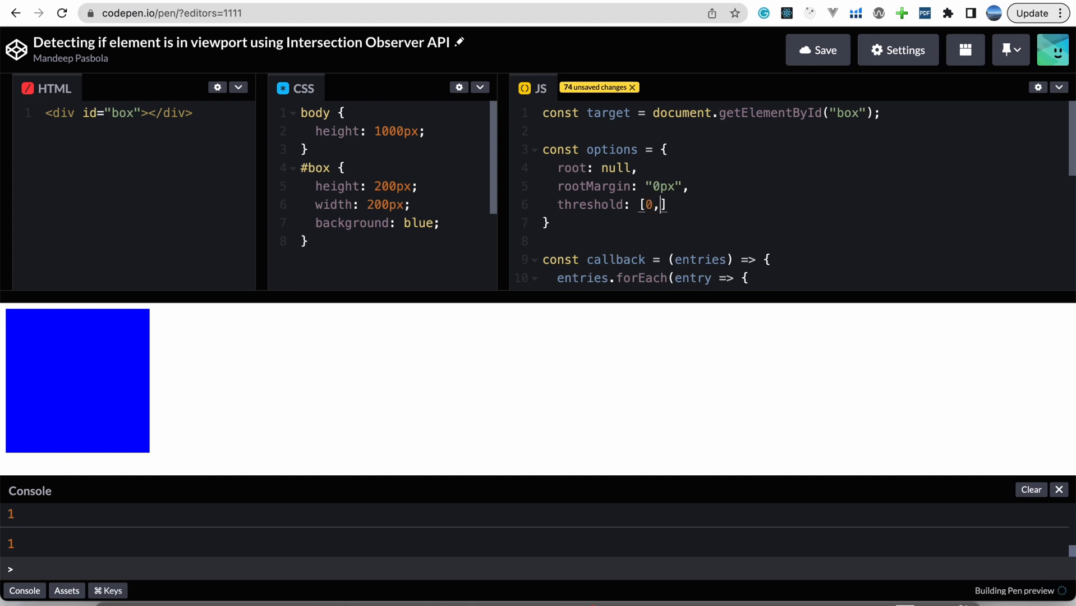
type(".1,.2")
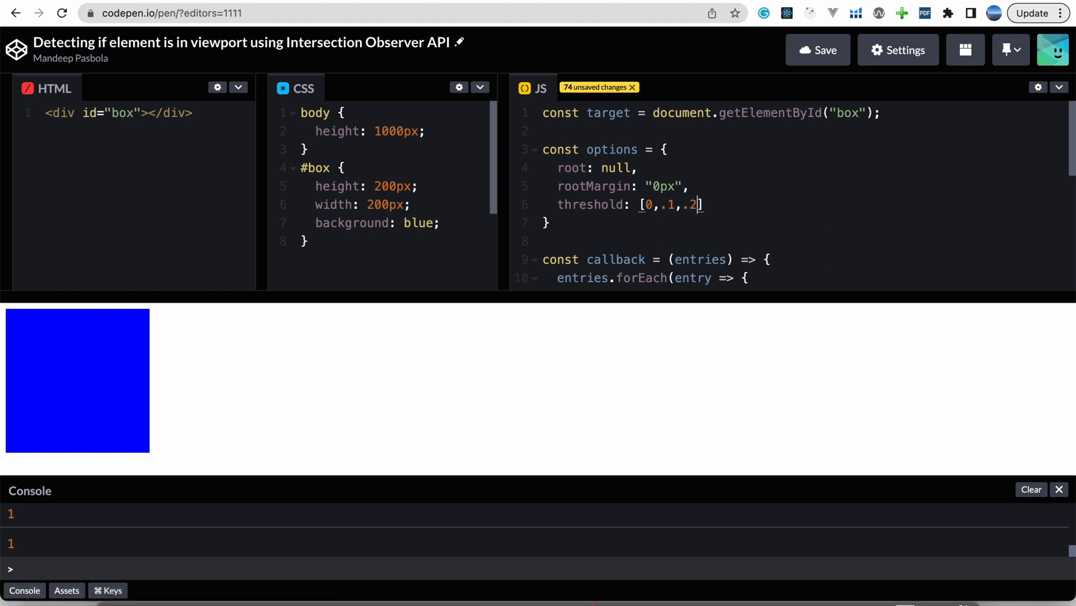
type(",.3,.4,.5,.6,.7,.8,.9,1")
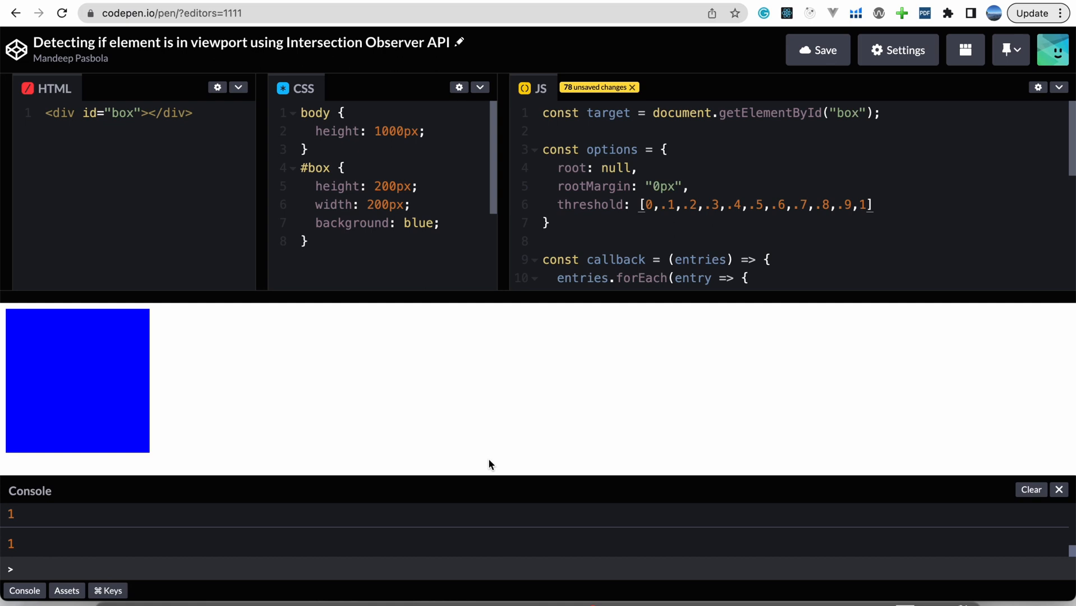
Scroll the preview to watch ratios log in 0.1 steps
scroll("down", 3)
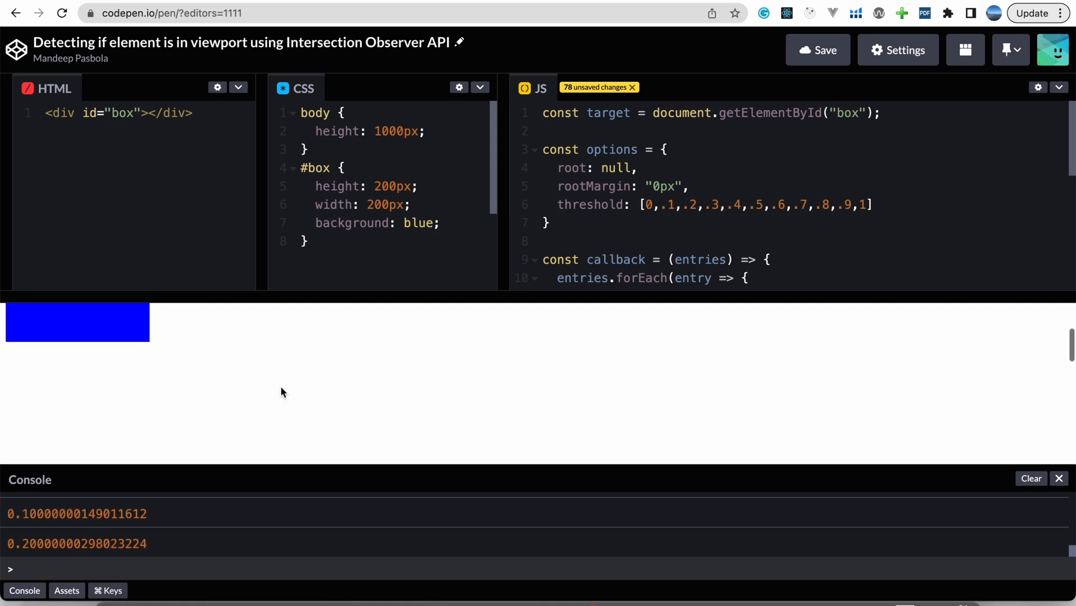
scroll("down", 3)
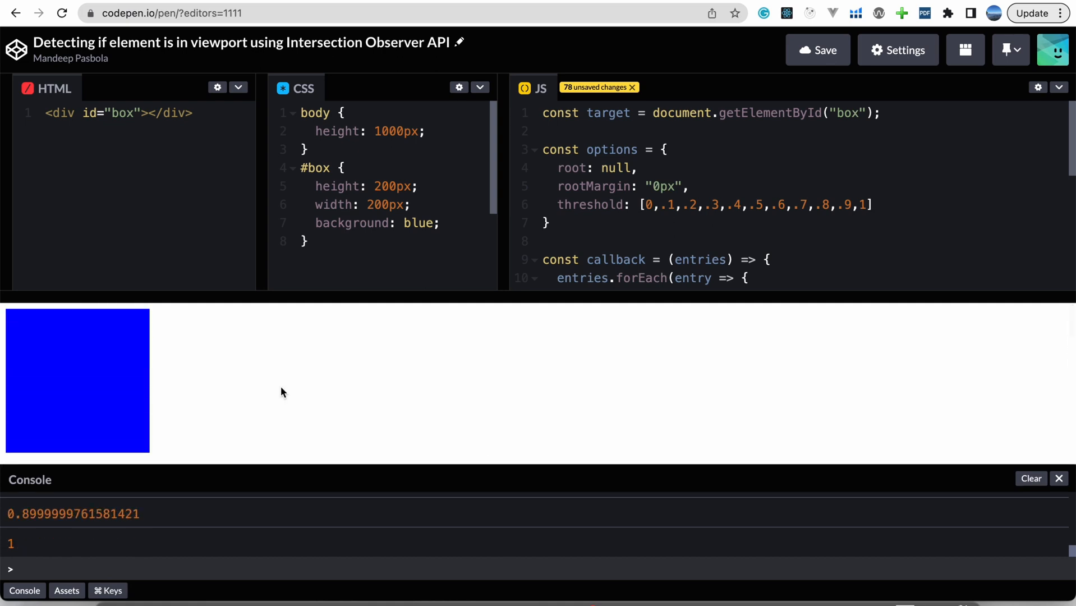
scroll("down", 3)
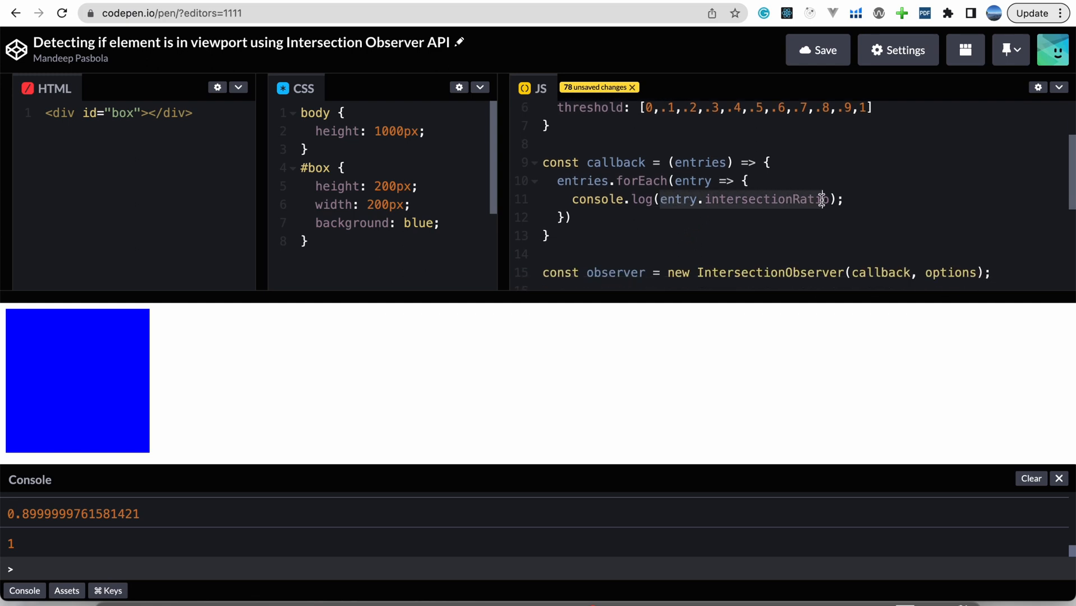
mouse_move(117, 338)
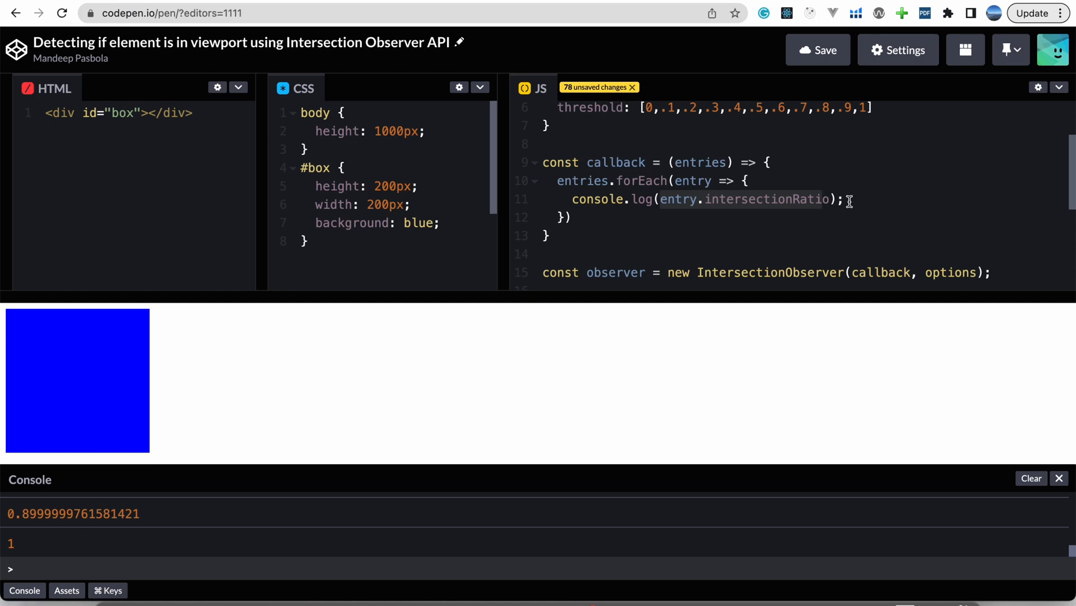
Set entry.target.style.opacity = entry.intersectionRatio, then scroll the preview to see the fade
type("entry.target.style.opac")
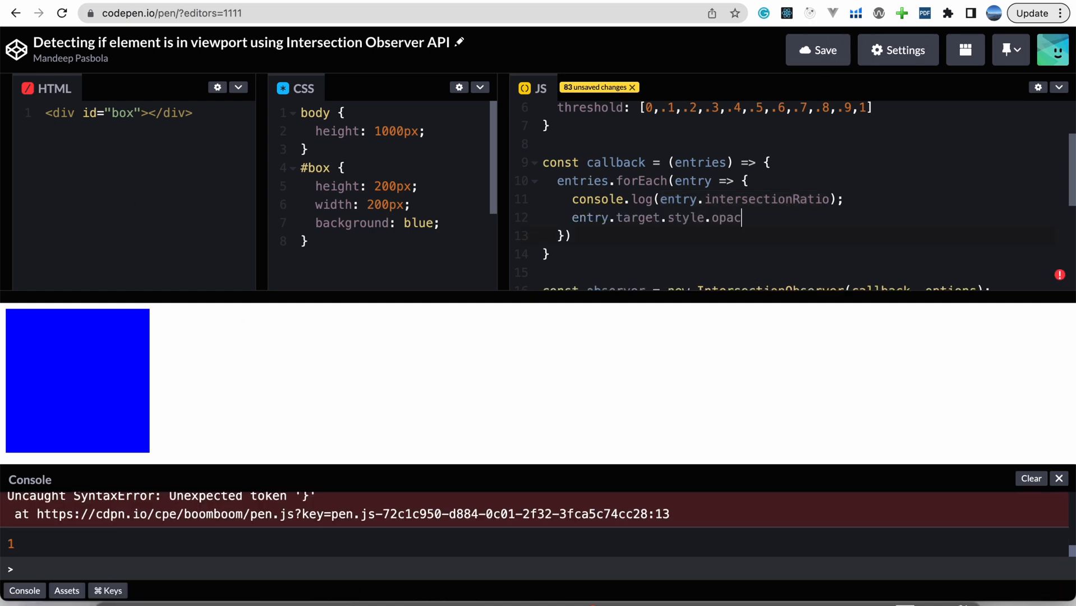
type("ity")
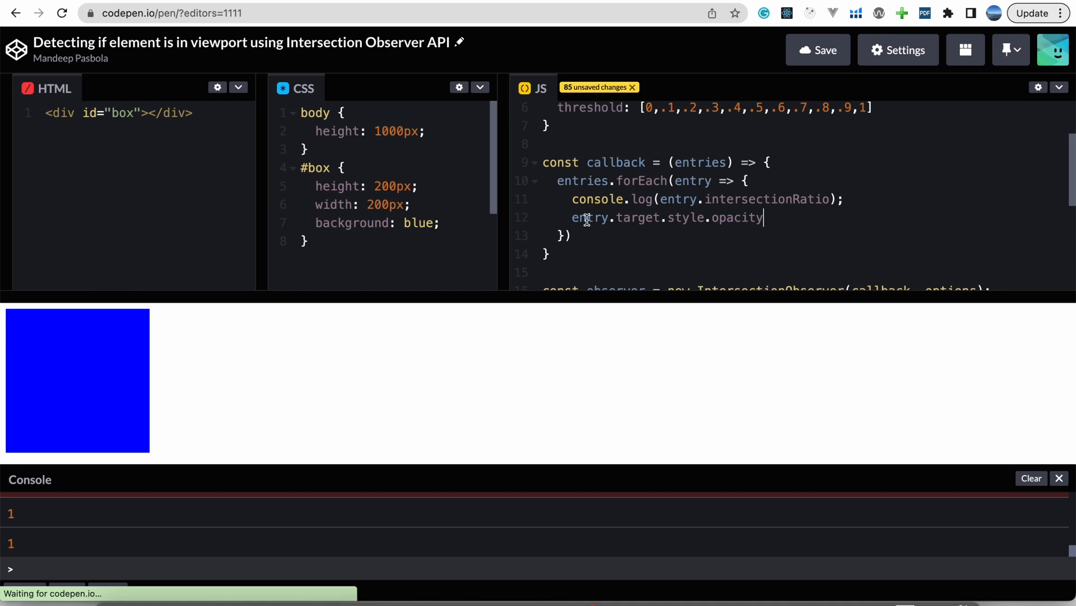
double_click(641, 218)
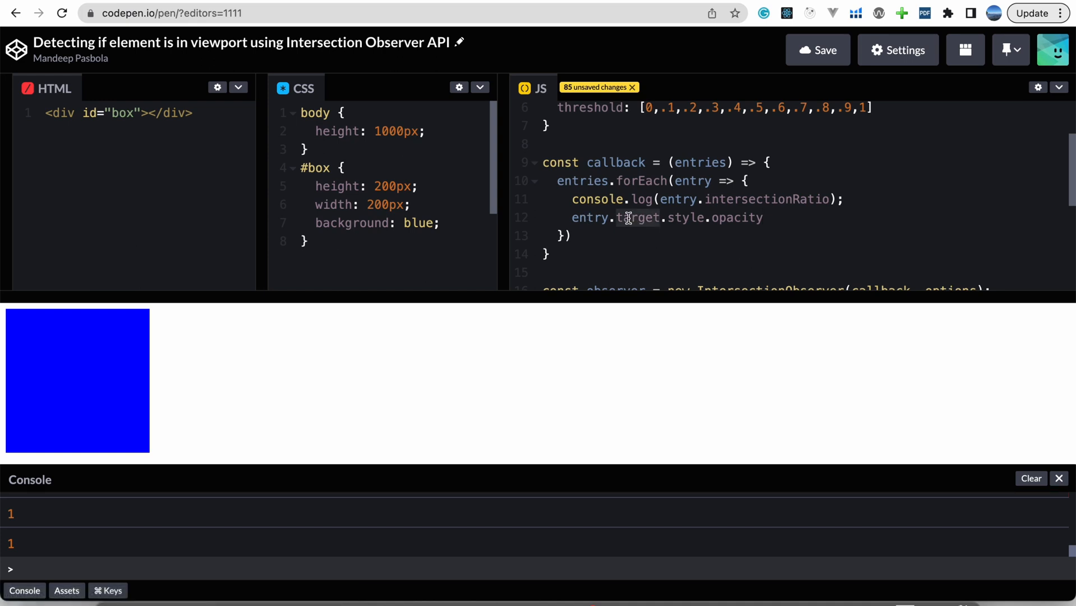
mouse_move(679, 221)
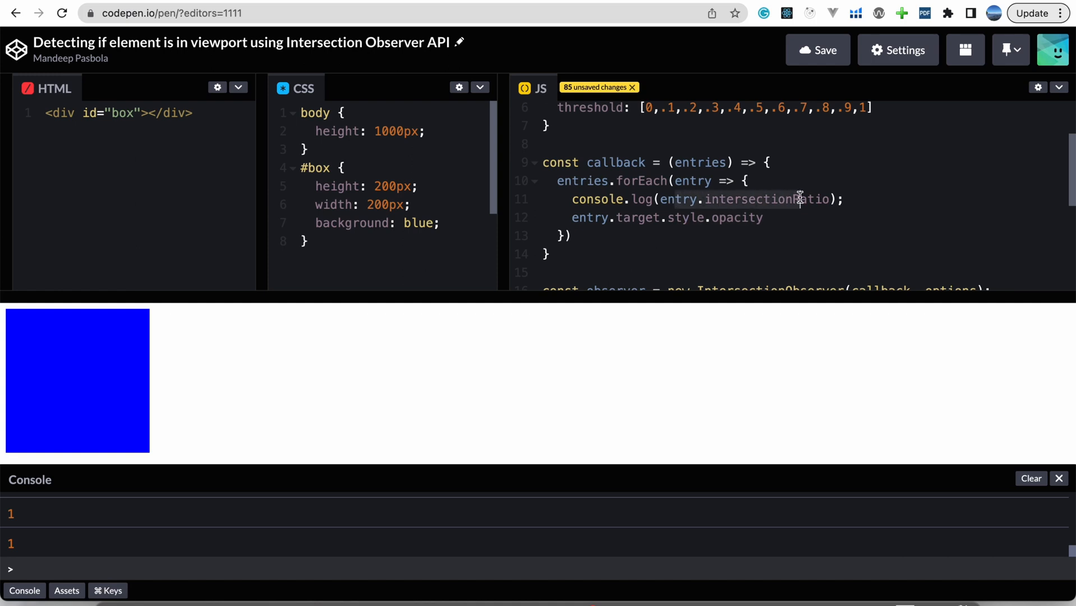
type("= entry.intersectionRatio;")
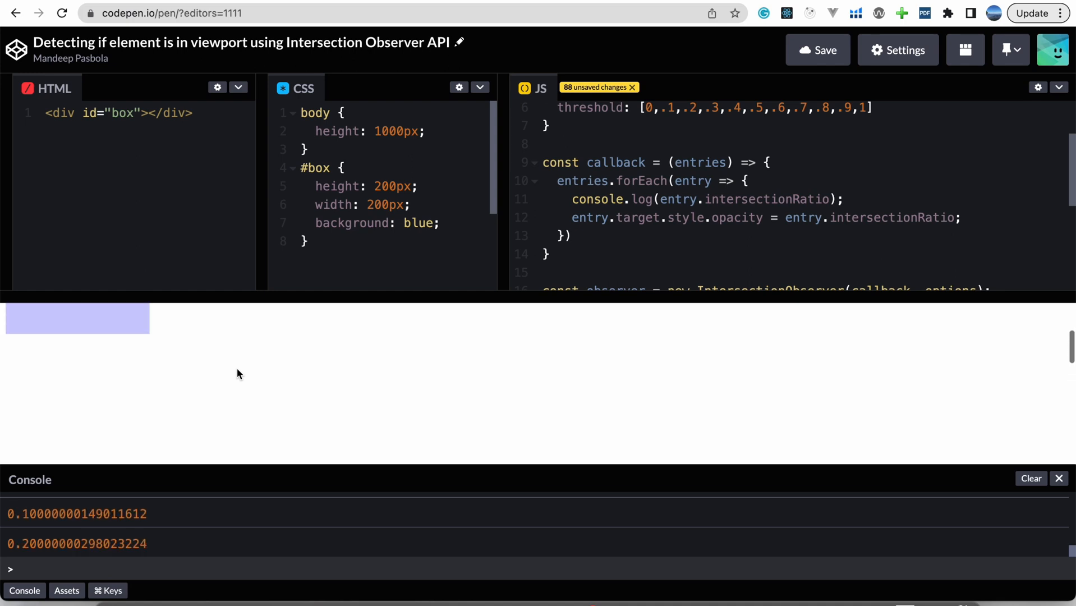
scroll("down", 3)
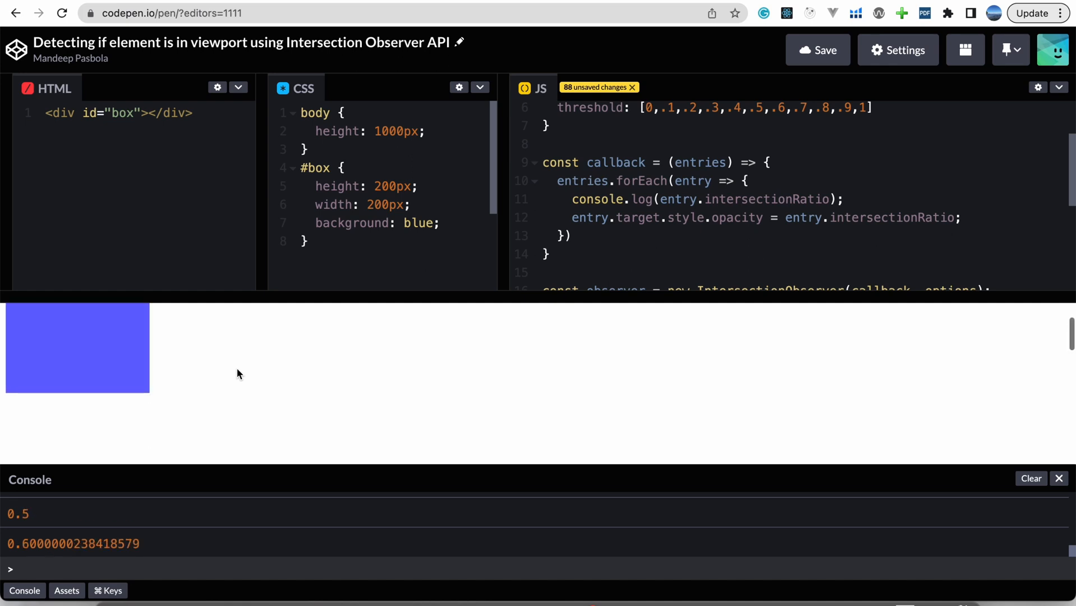
scroll("down", 3)
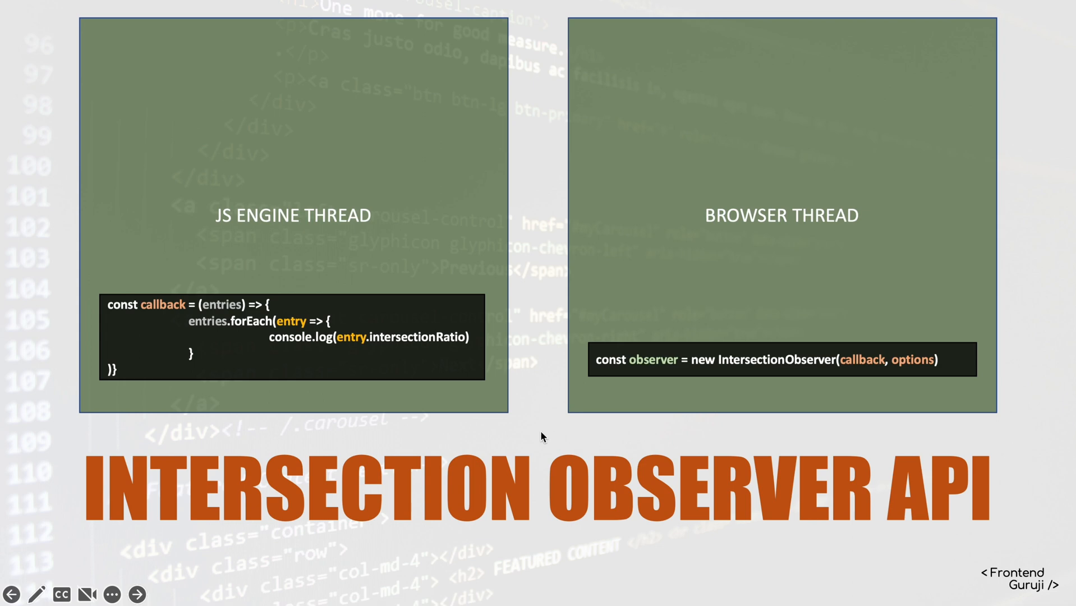
Advance to the use-cases slide and reveal the third bullet on toggling animations
left_click(136, 594)
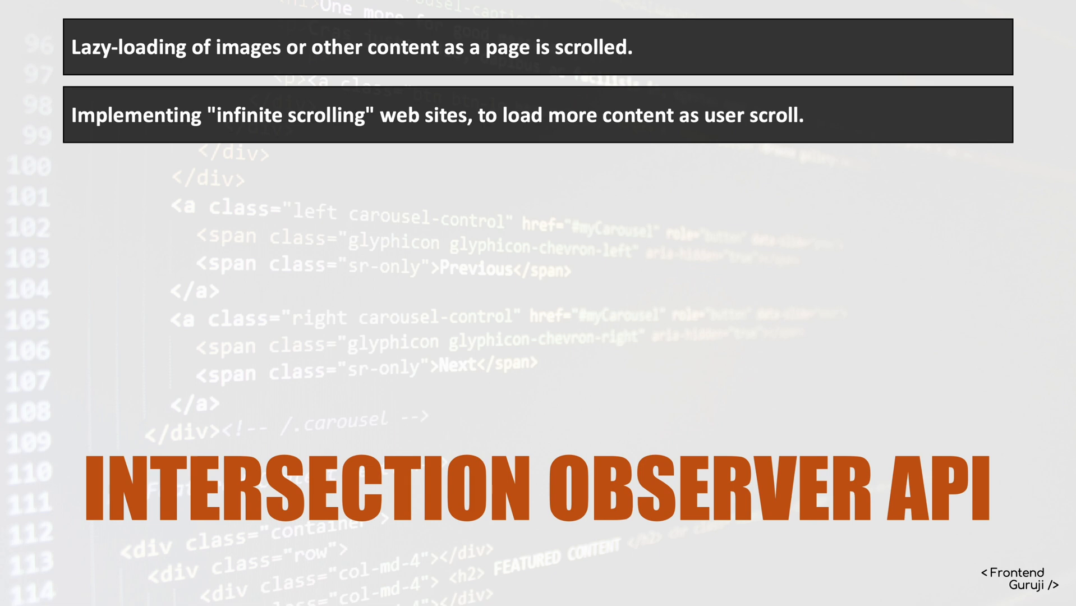
key("right")
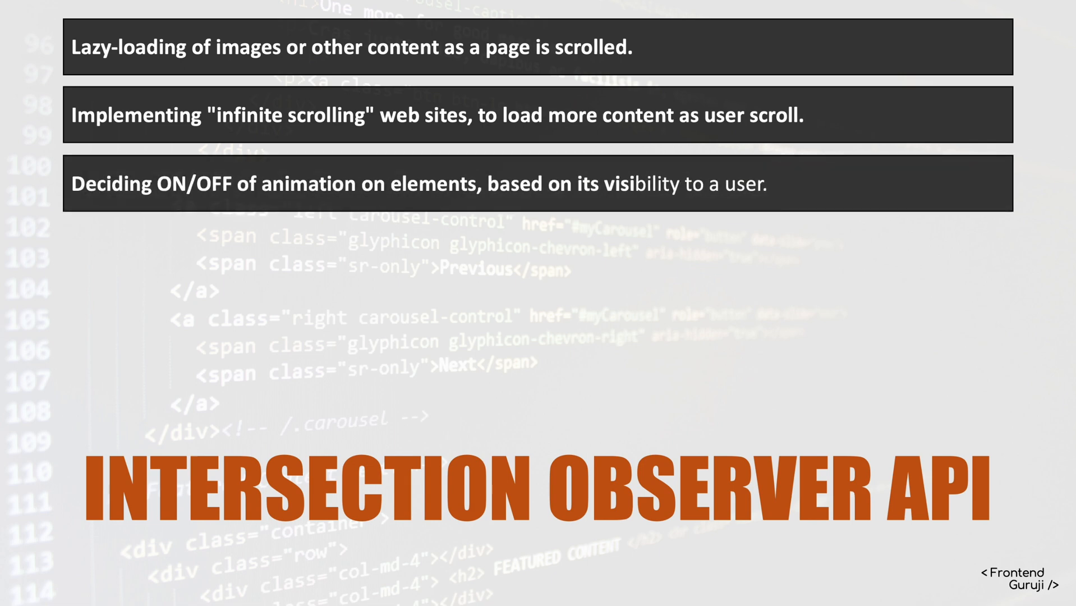